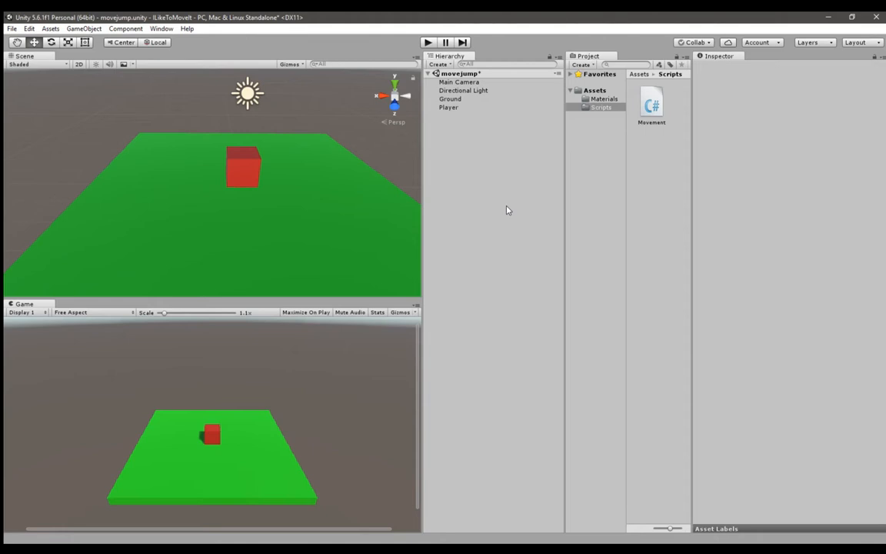
- Review the Player cube's components, then select the Ground platform in the Hierarchy
{"action": "left_click", "coordinate": [448, 107]}
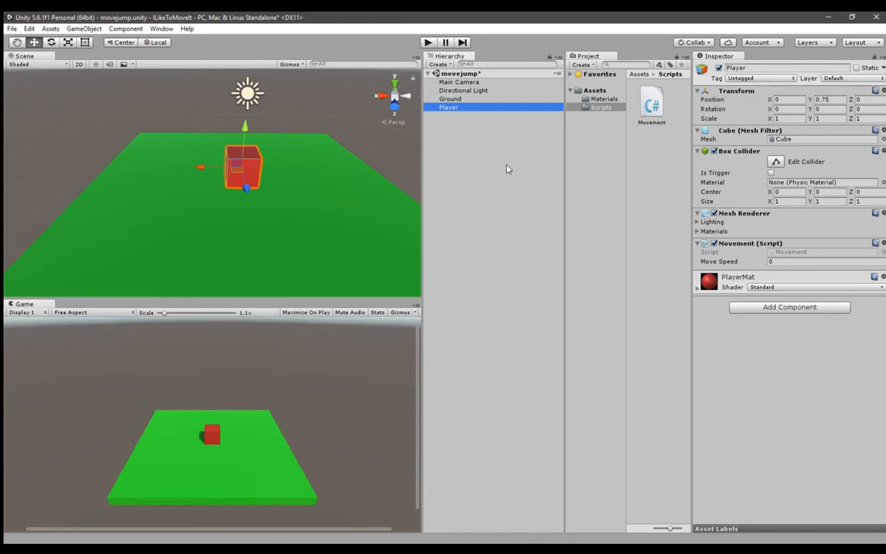
{"action": "left_click", "coordinate": [450, 98]}
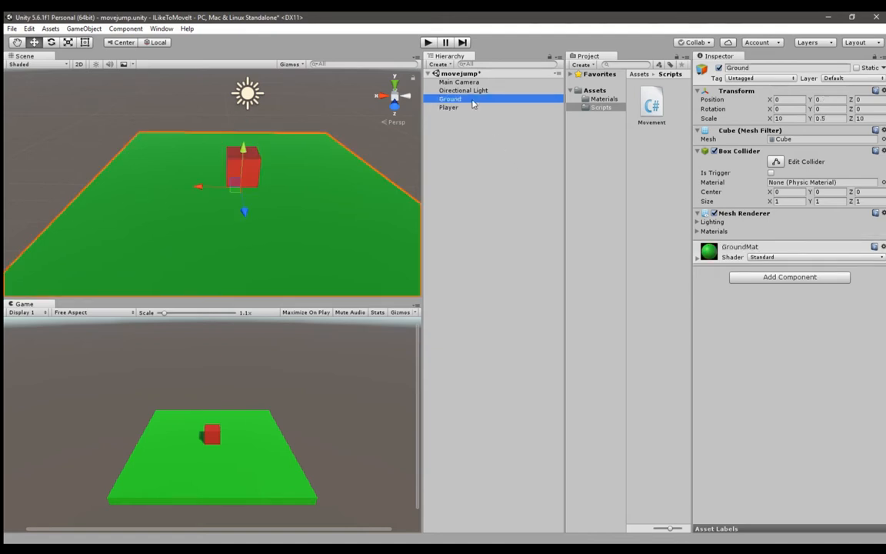
{"action": "mouse_move", "coordinate": [792, 81]}
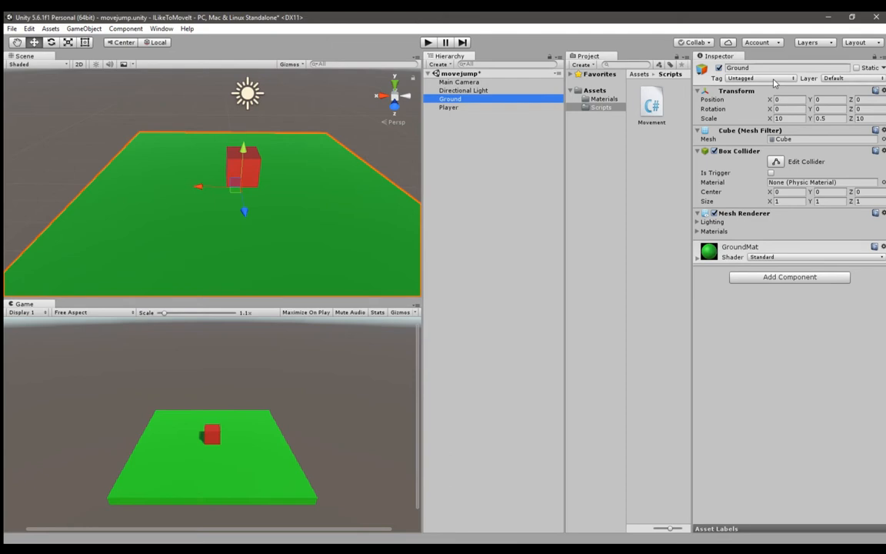
{"action": "mouse_move", "coordinate": [546, 176]}
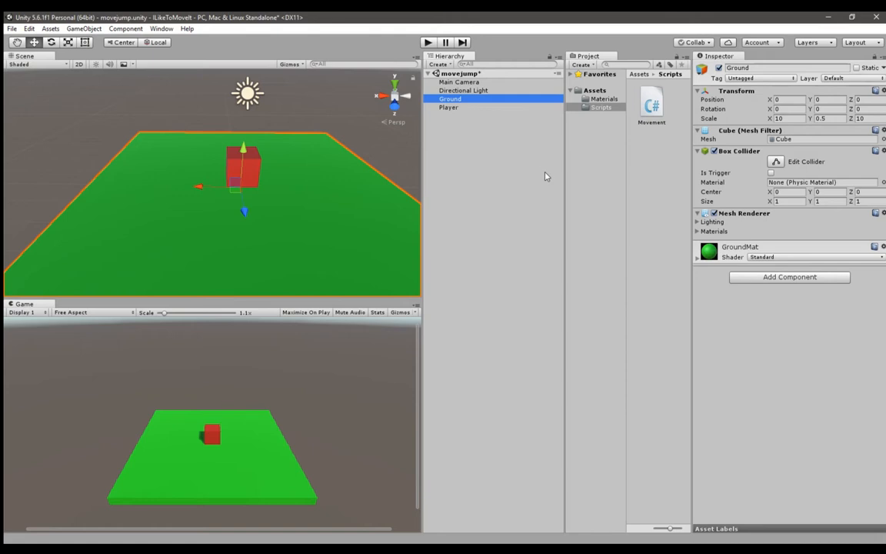
{"action": "mouse_move", "coordinate": [517, 103]}
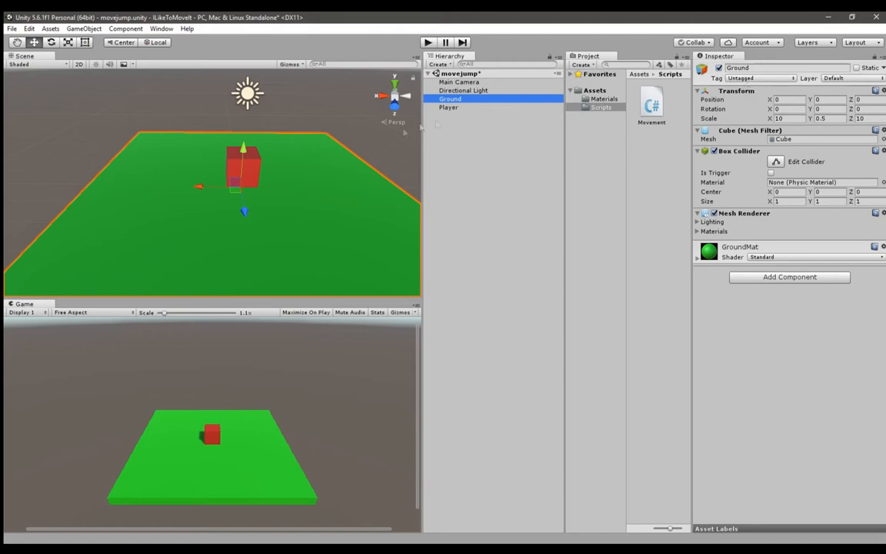
- Create a 'Ground' tag, assign it to the Ground platform, then reselect Player
{"action": "left_click", "coordinate": [760, 78]}
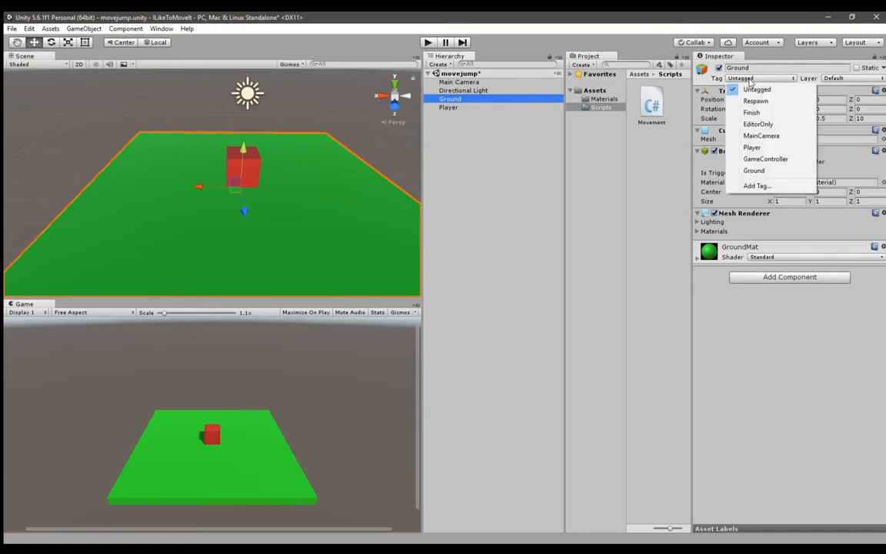
{"action": "left_click", "coordinate": [757, 185]}
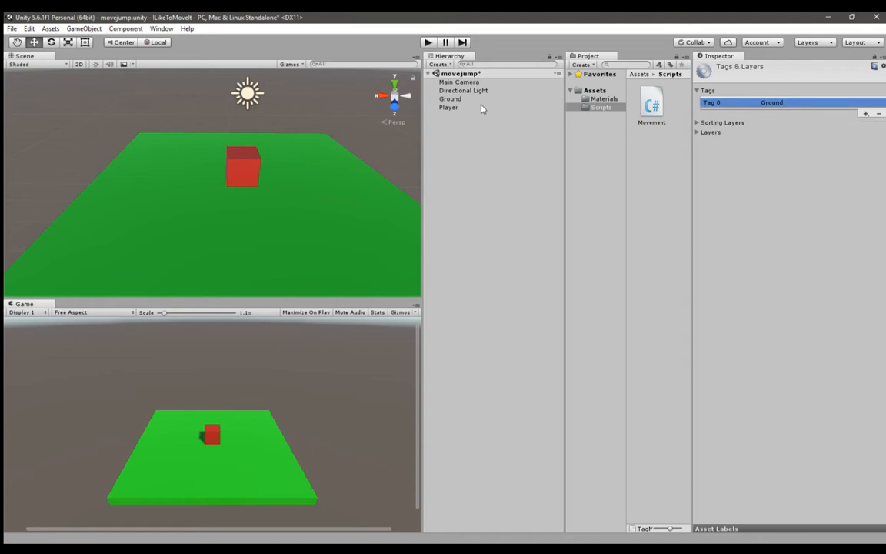
{"action": "left_click", "coordinate": [450, 98]}
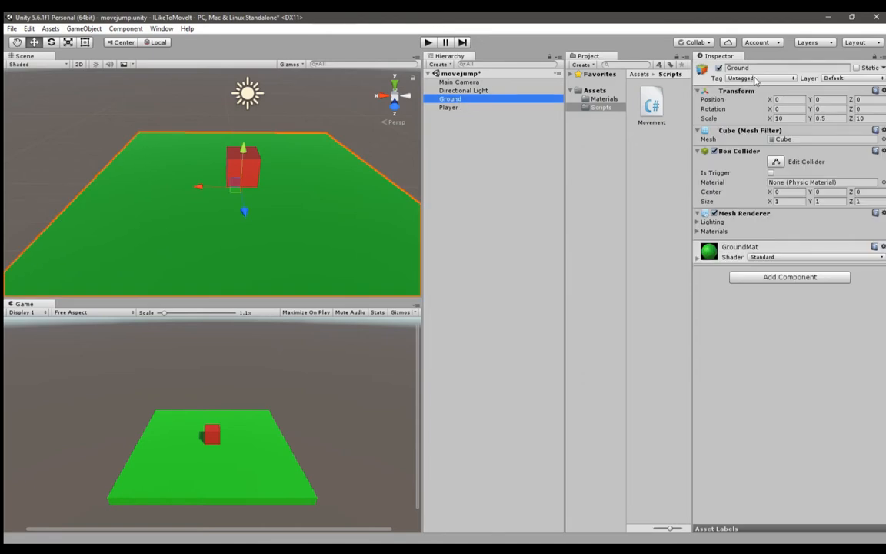
{"action": "left_click", "coordinate": [758, 78]}
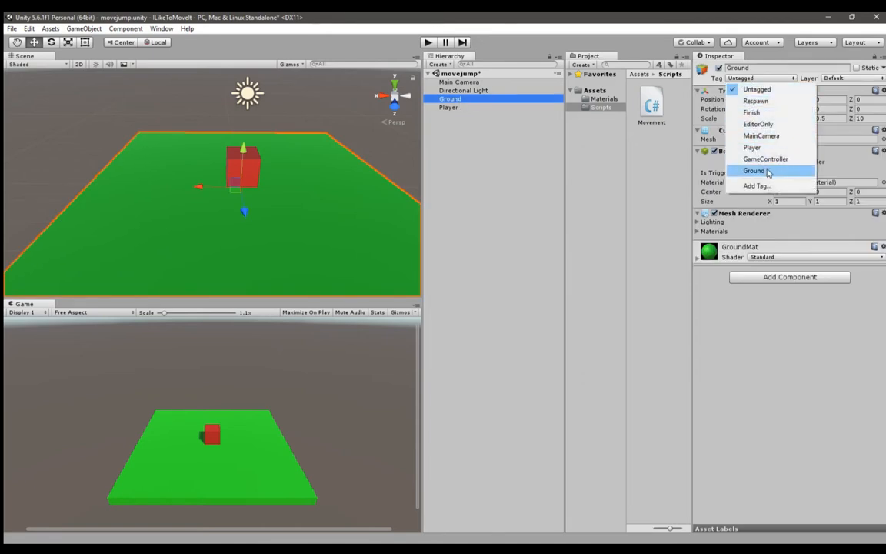
{"action": "left_click", "coordinate": [754, 170]}
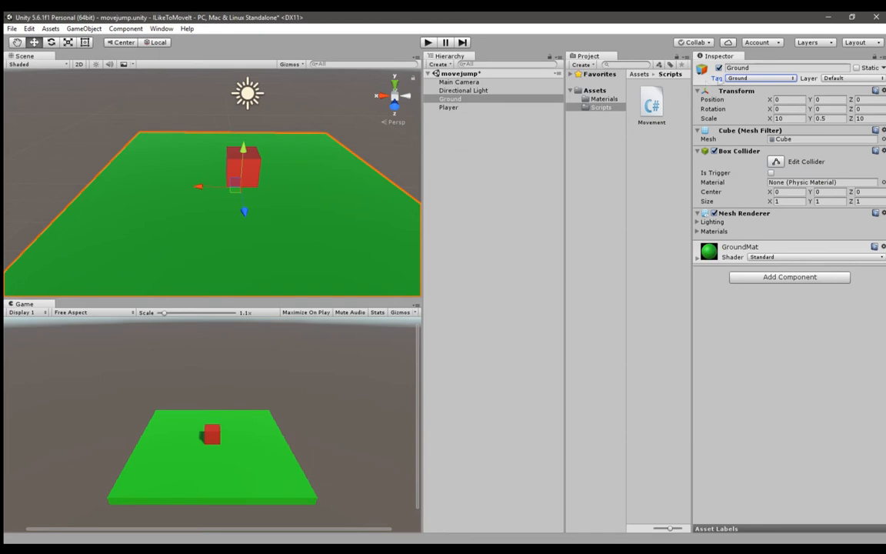
{"action": "mouse_move", "coordinate": [504, 117]}
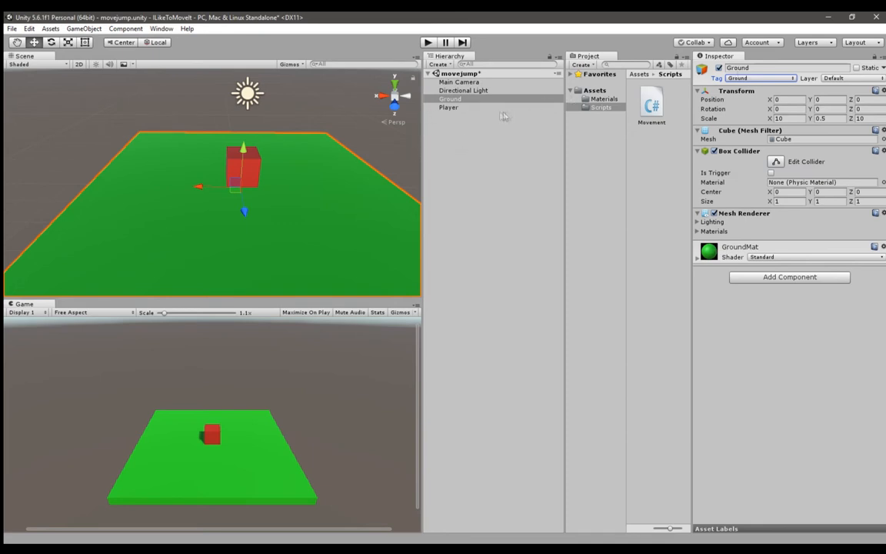
{"action": "left_click", "coordinate": [448, 107]}
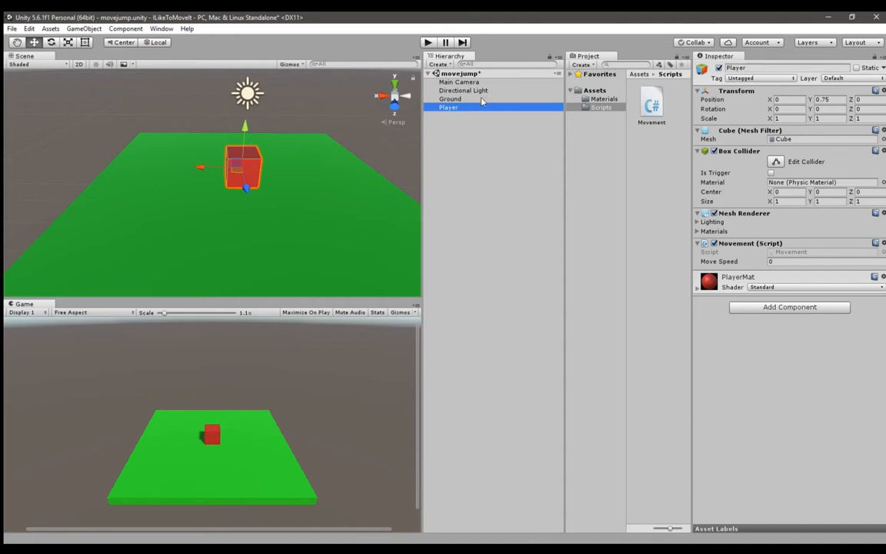
- Confirm Ground's tag, then create a C# script named Jump in the Scripts folder
{"action": "left_click", "coordinate": [450, 98]}
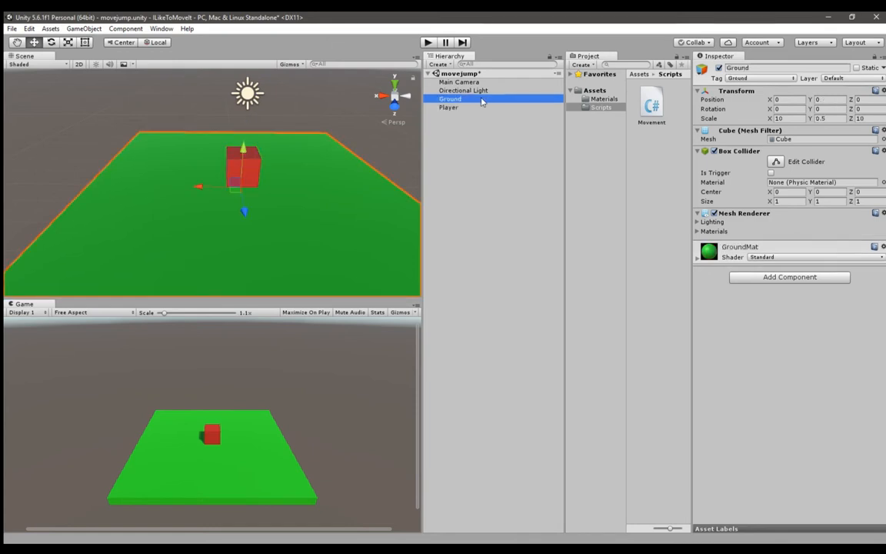
{"action": "left_click", "coordinate": [449, 107]}
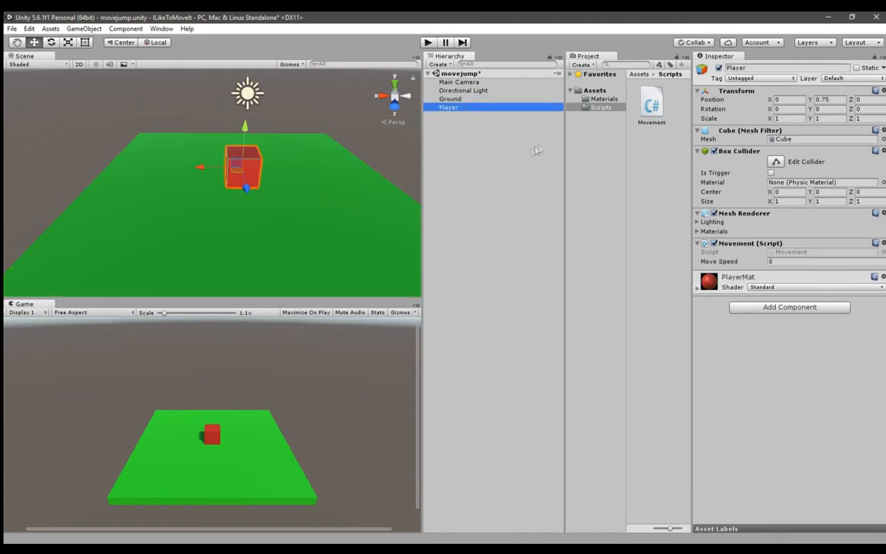
{"action": "mouse_move", "coordinate": [549, 144]}
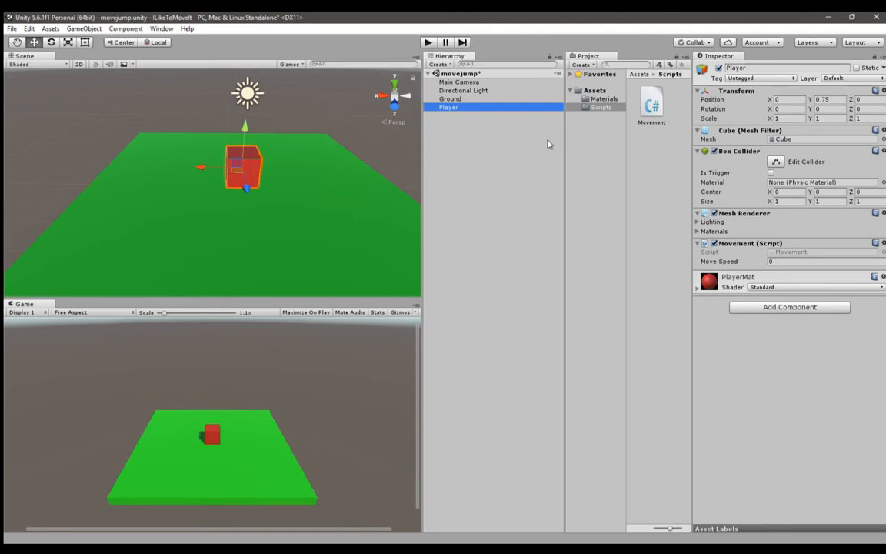
{"action": "mouse_move", "coordinate": [608, 155]}
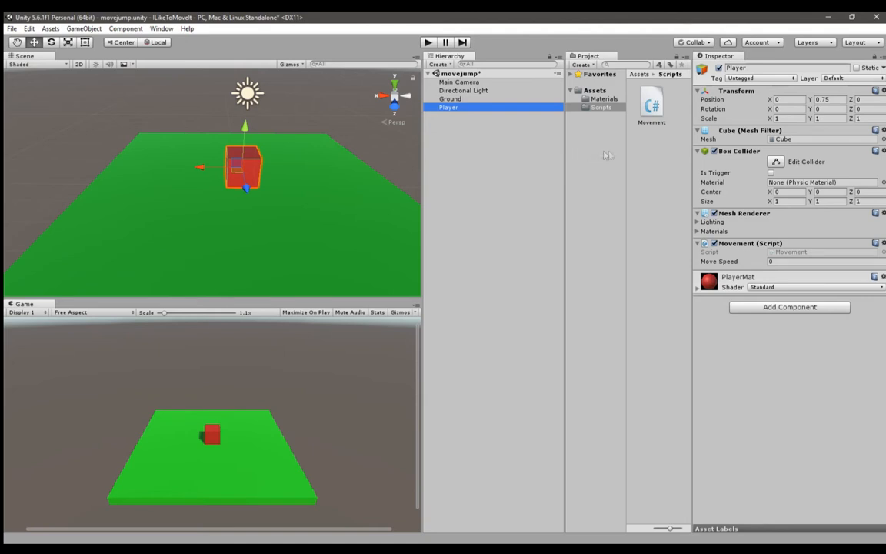
{"action": "mouse_move", "coordinate": [642, 154]}
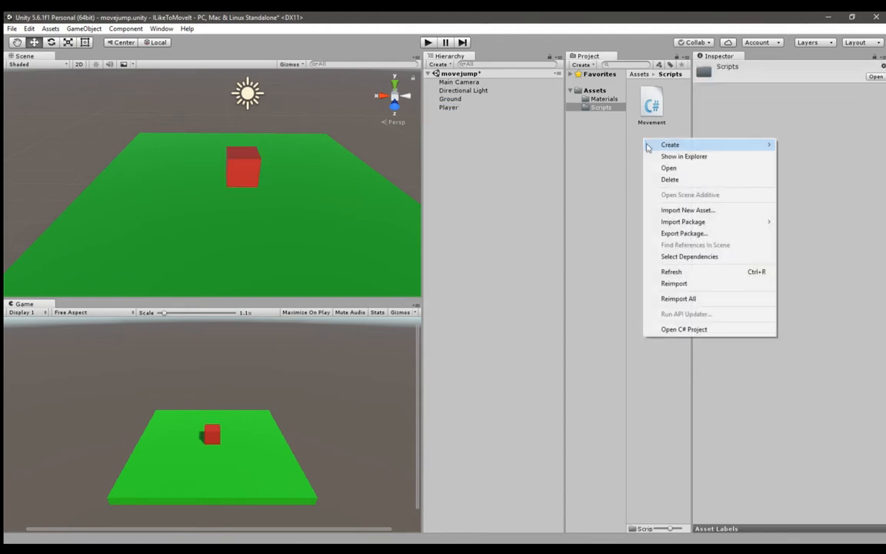
{"action": "left_click", "coordinate": [670, 144]}
{"action": "type", "text": "Jump"}
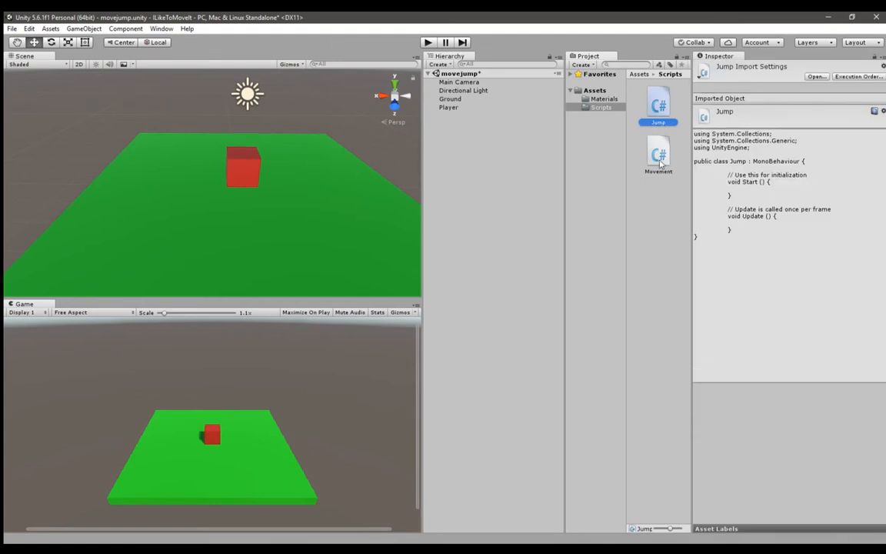
{"action": "left_click", "coordinate": [658, 154]}
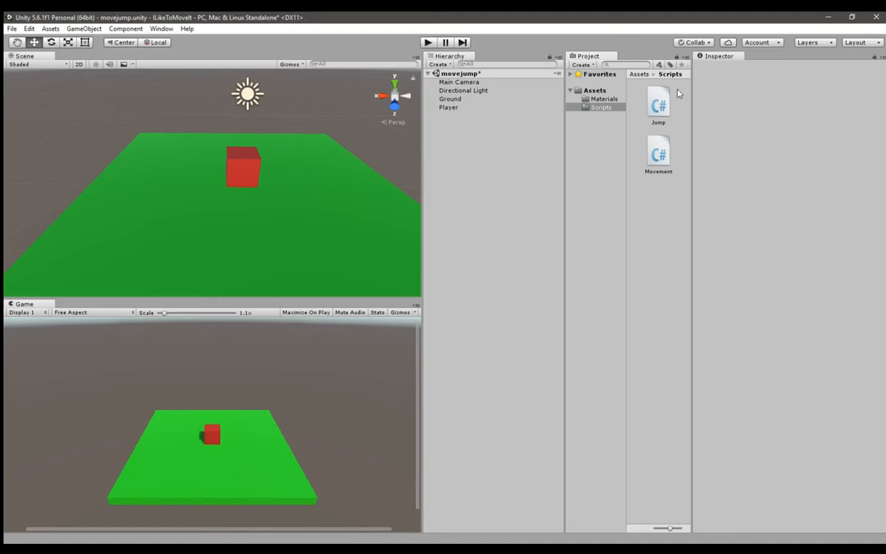
{"action": "mouse_move", "coordinate": [449, 108]}
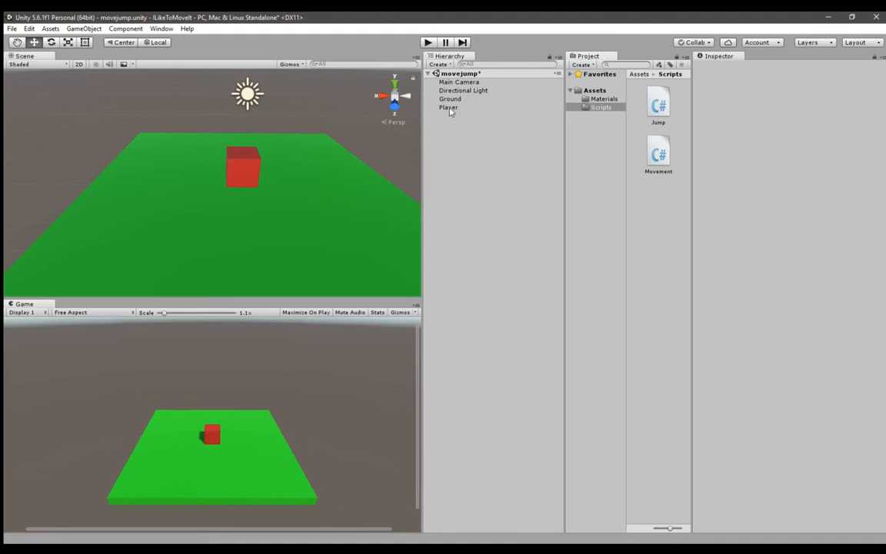
- Add a Rigidbody to the Player cube and freeze its rotation on X and Z
{"action": "left_click", "coordinate": [449, 107]}
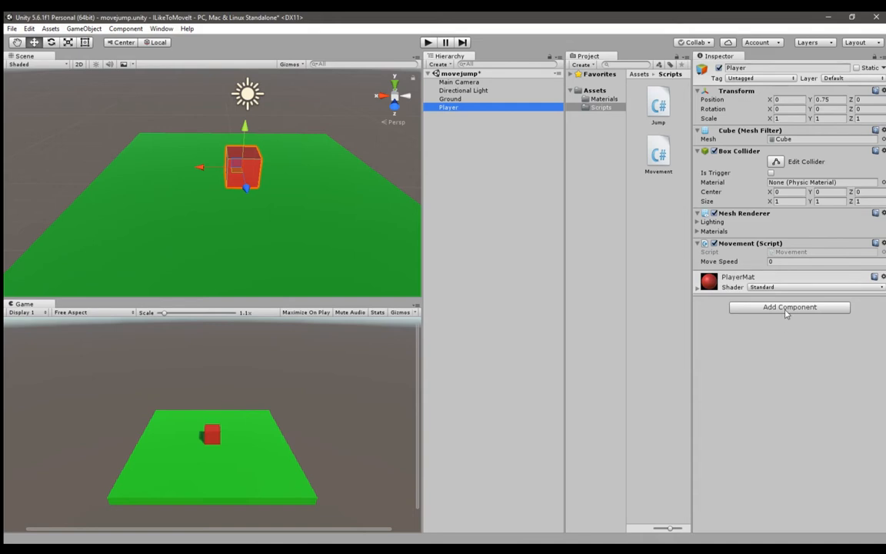
{"action": "left_click", "coordinate": [789, 307]}
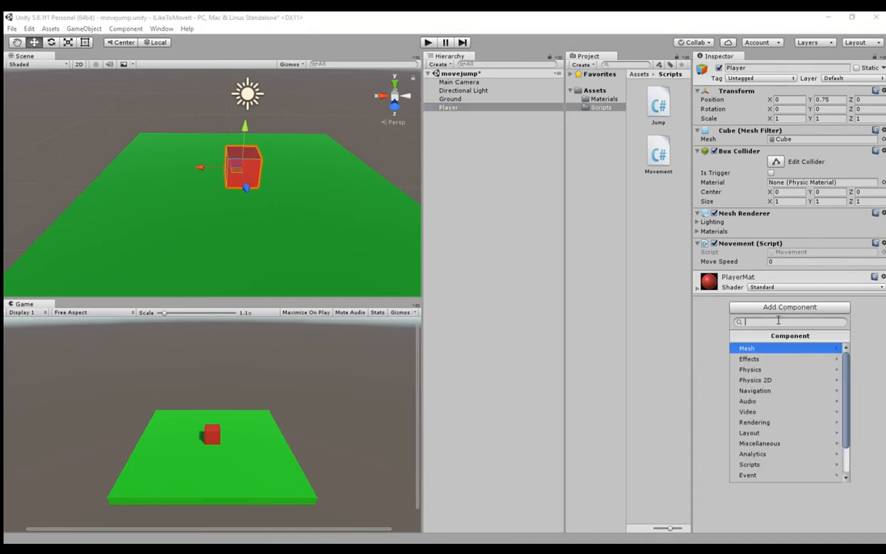
{"action": "type", "text": "rigid"}
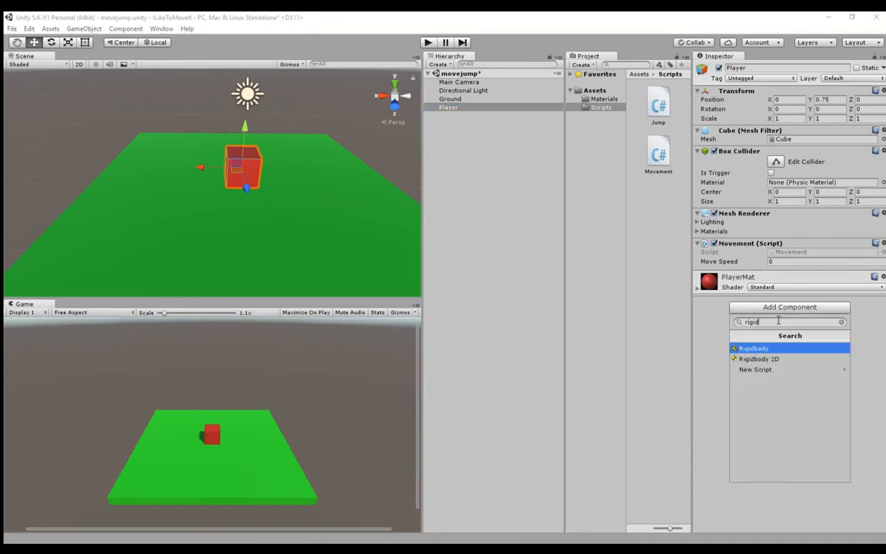
{"action": "left_click", "coordinate": [754, 348]}
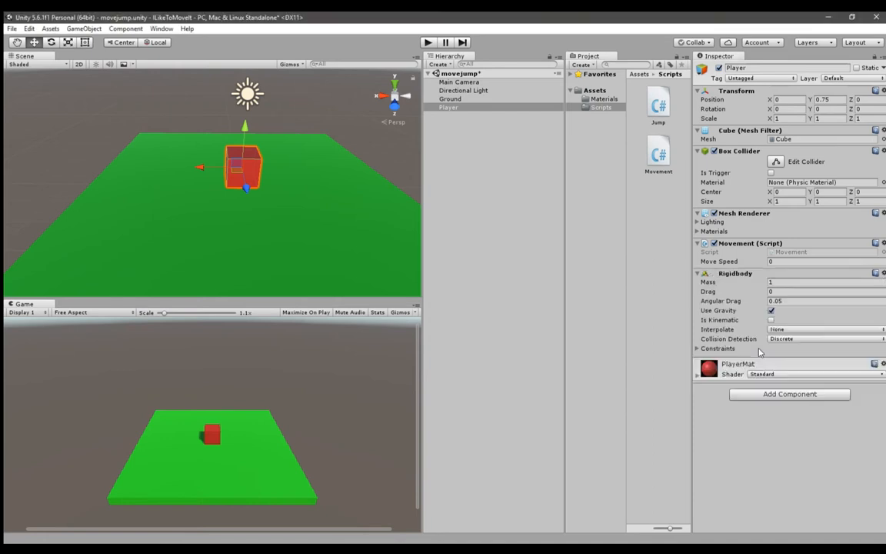
{"action": "mouse_move", "coordinate": [733, 281]}
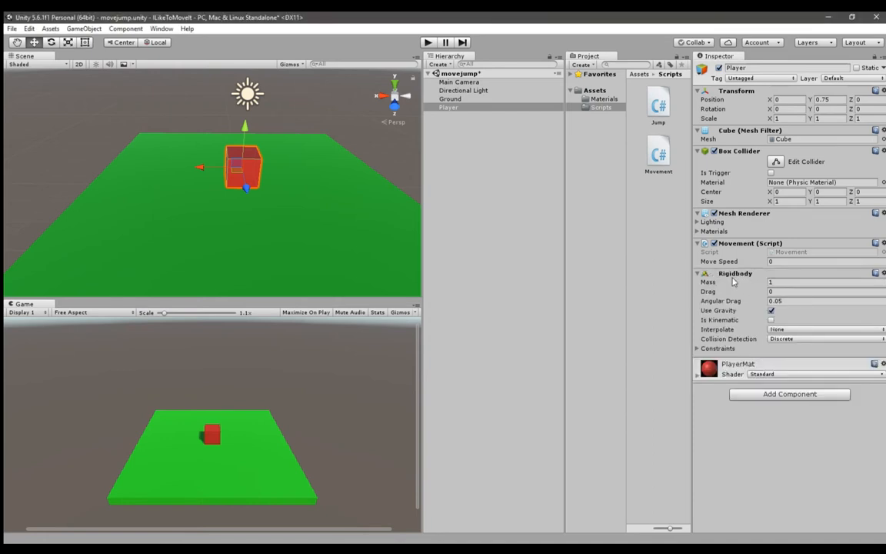
{"action": "mouse_move", "coordinate": [548, 282]}
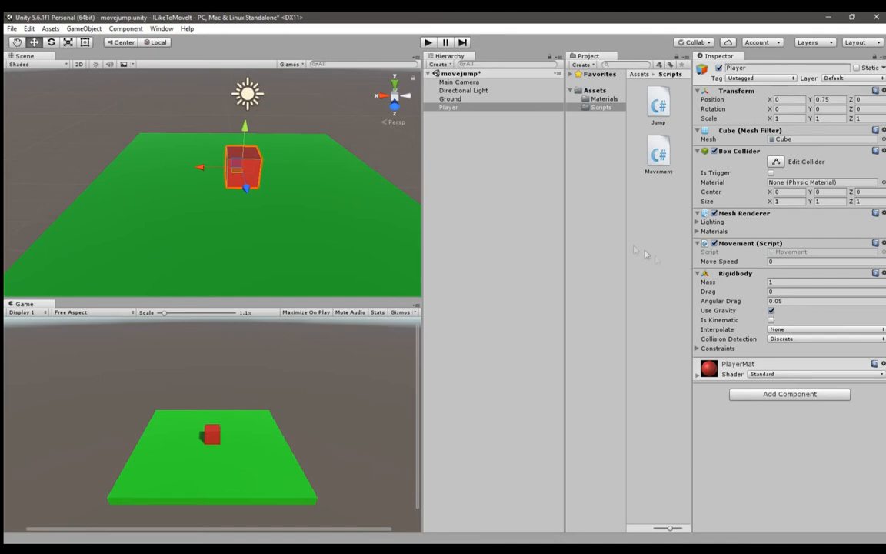
{"action": "left_click", "coordinate": [698, 349]}
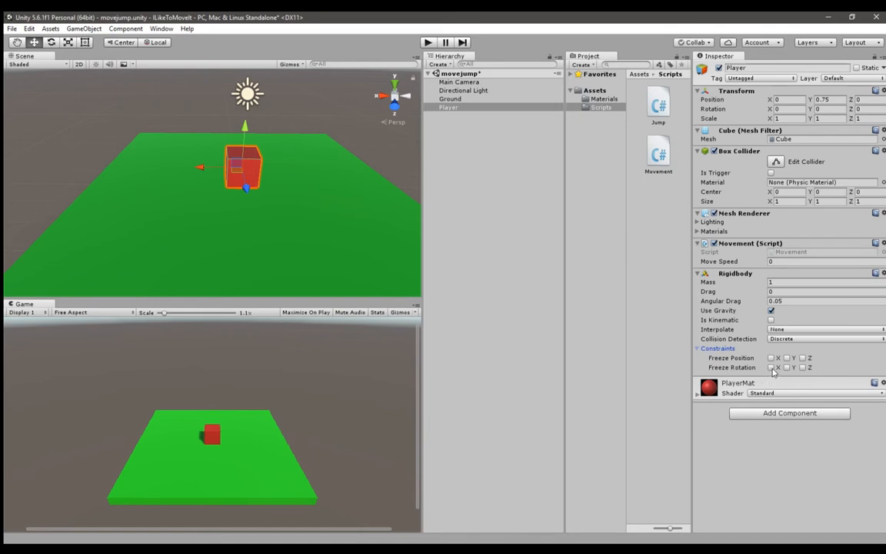
{"action": "left_click", "coordinate": [771, 367]}
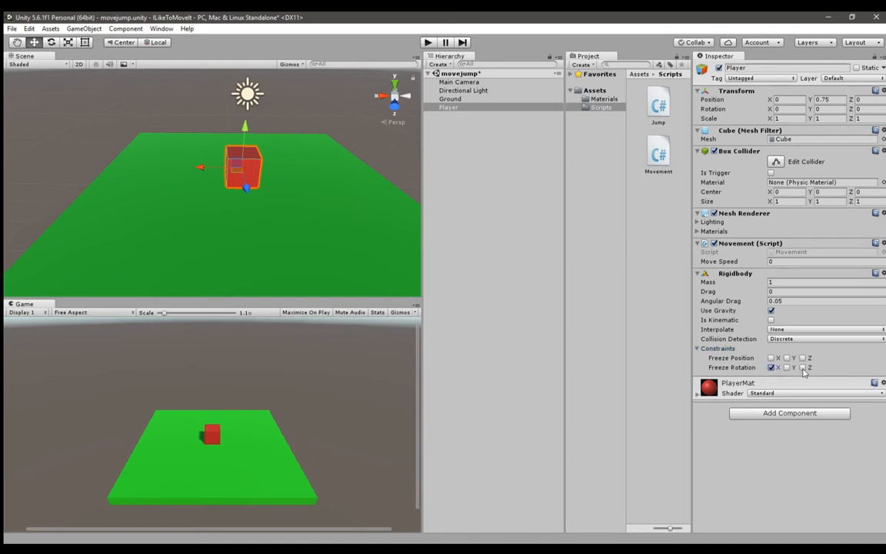
{"action": "left_click", "coordinate": [808, 367]}
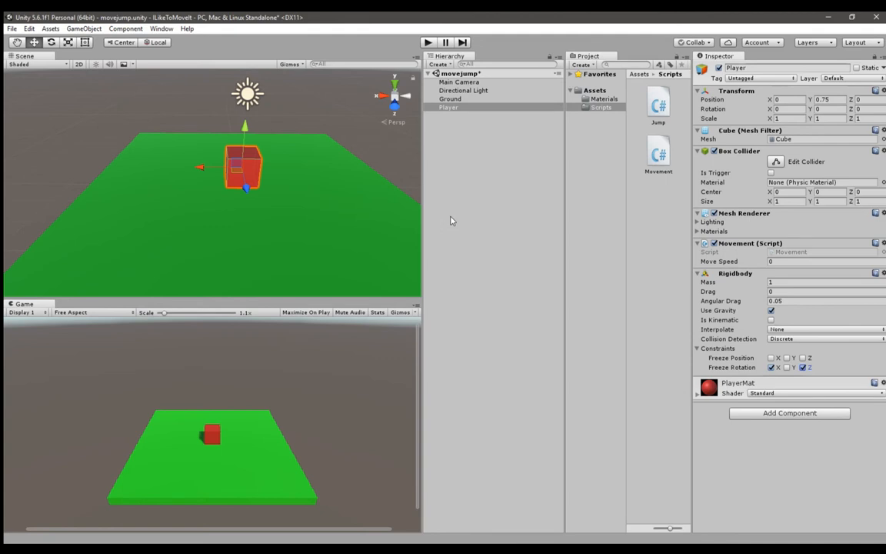
{"action": "mouse_move", "coordinate": [462, 210]}
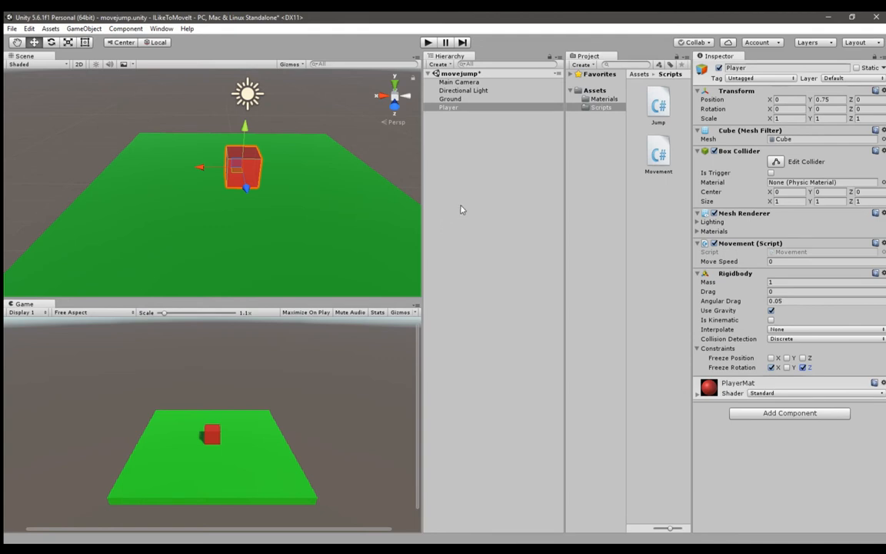
{"action": "mouse_move", "coordinate": [500, 214]}
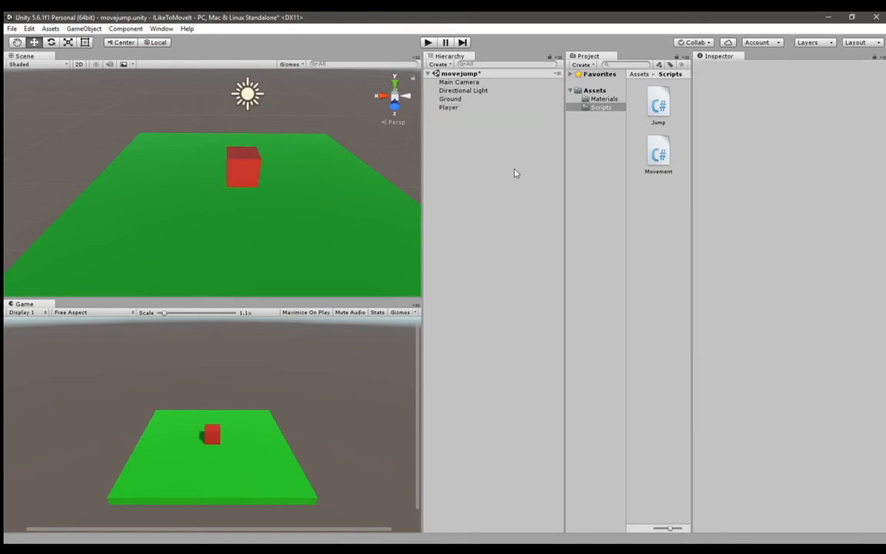
- Inspect Player and Ground, then open the Jump script in Visual Studio
{"action": "left_click", "coordinate": [449, 107]}
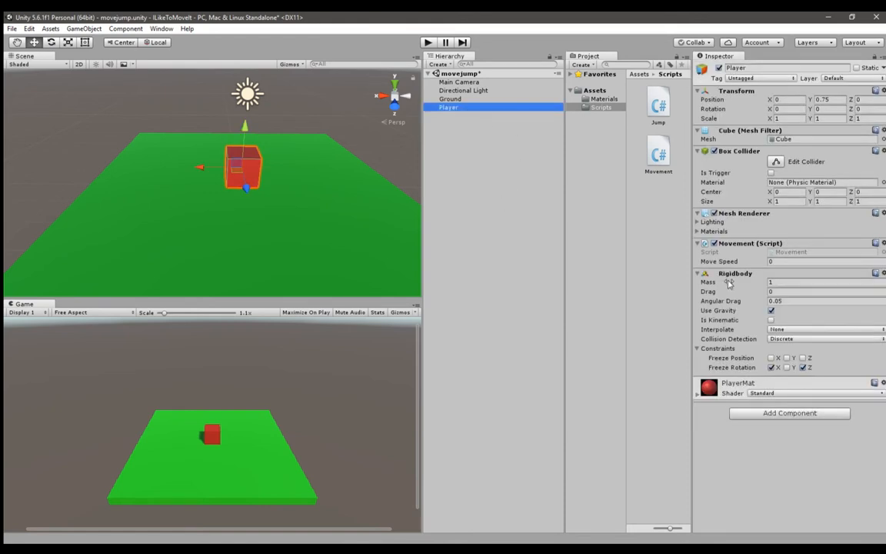
{"action": "left_click", "coordinate": [450, 99]}
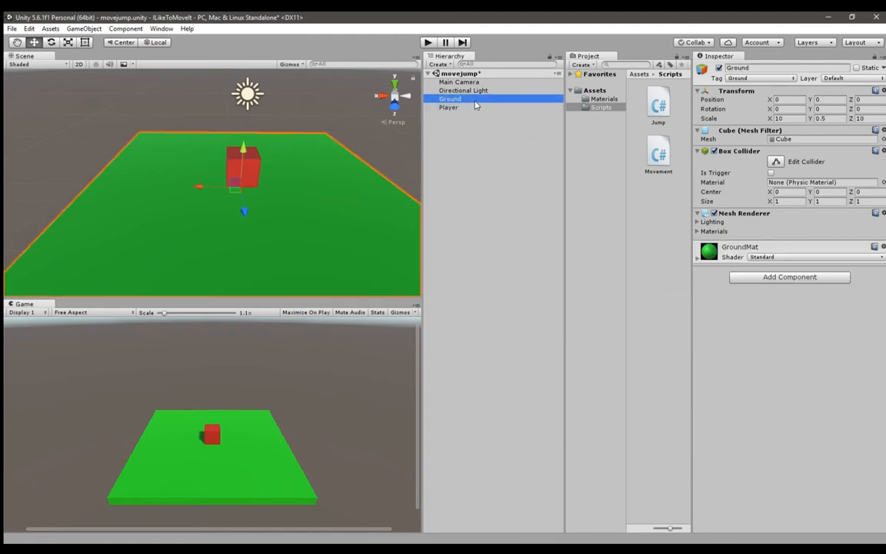
{"action": "left_click", "coordinate": [448, 107]}
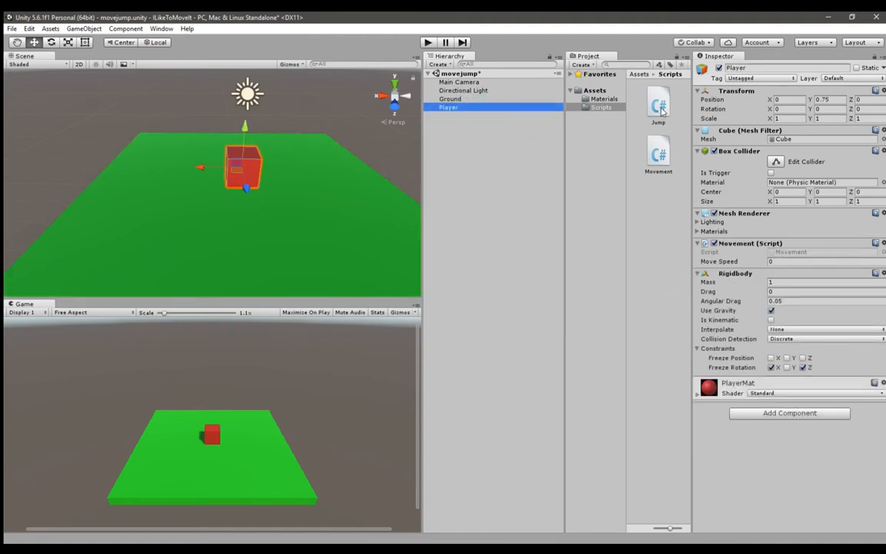
{"action": "double_click", "coordinate": [658, 104]}
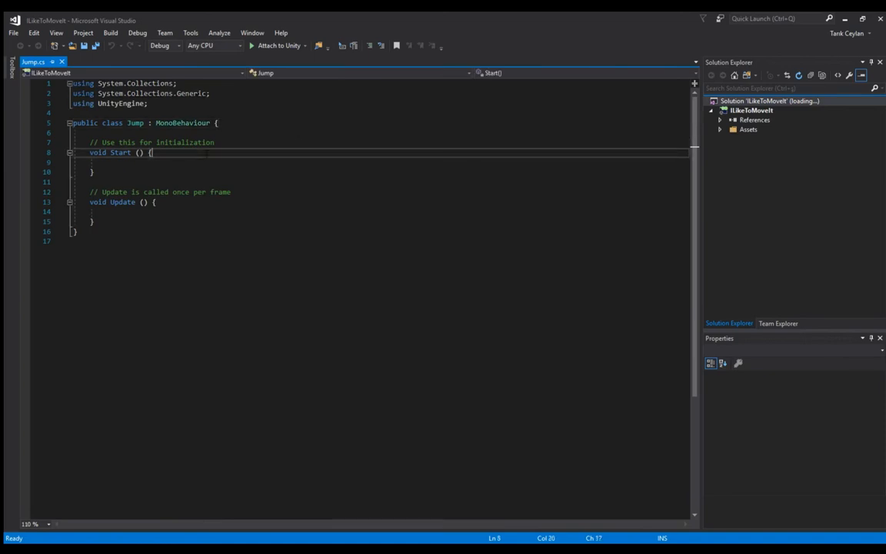
- Declare the fields public bool onGround and private Rigidbody rb in the Jump class
{"action": "key", "text": "Enter"}
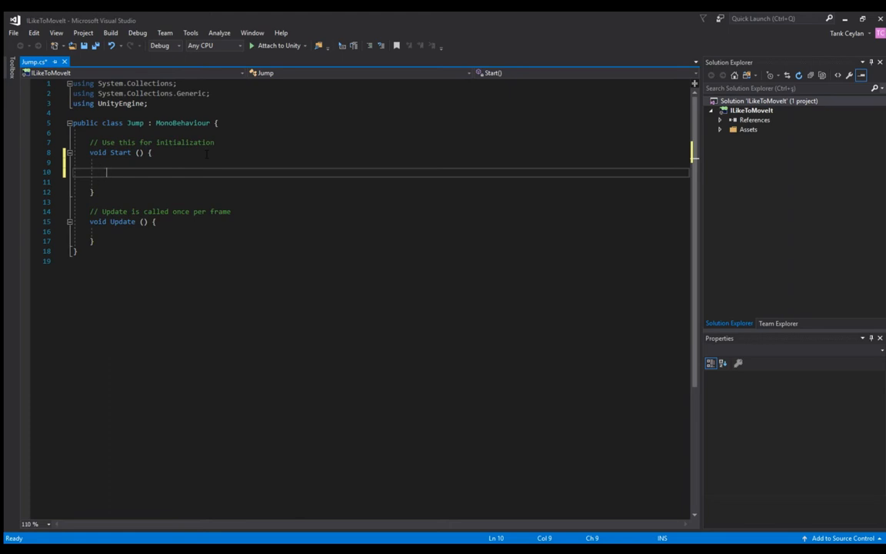
{"action": "type", "text": "public bool"}
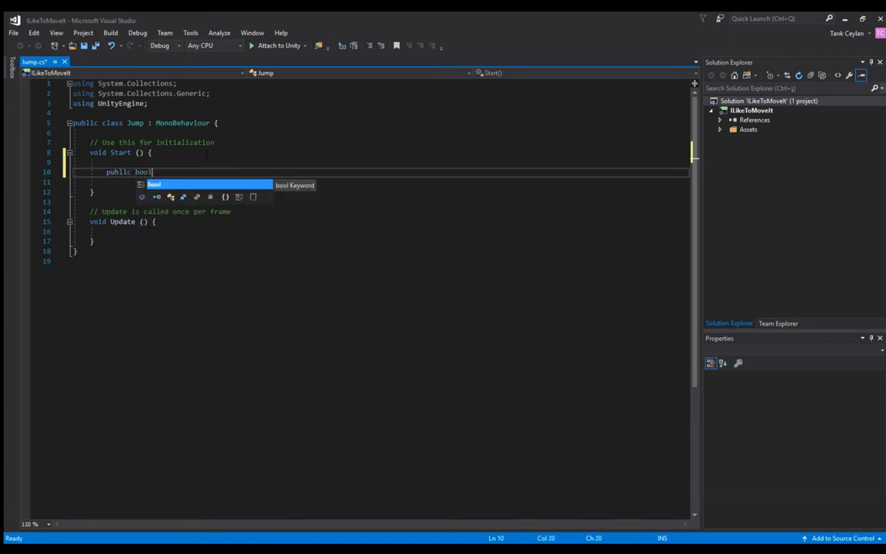
{"action": "type", "text": "onGr"}
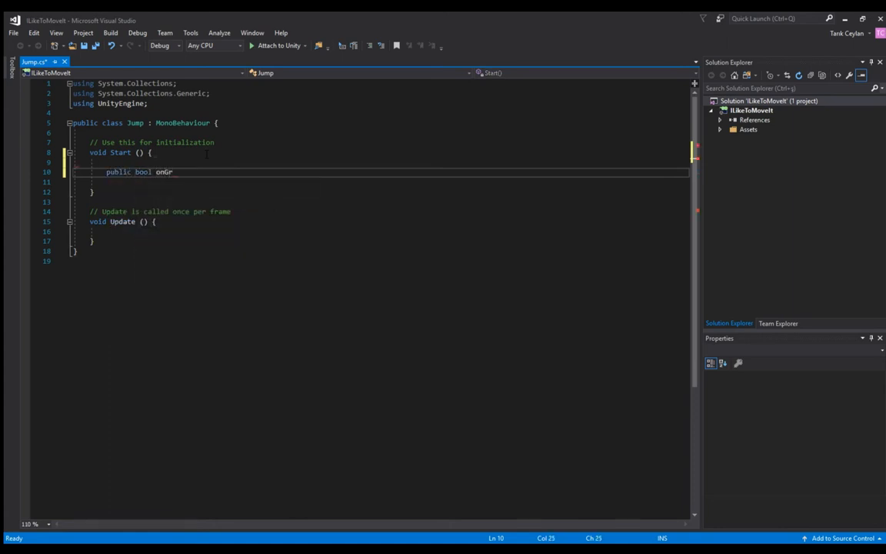
{"action": "type", "text": "ound;"}
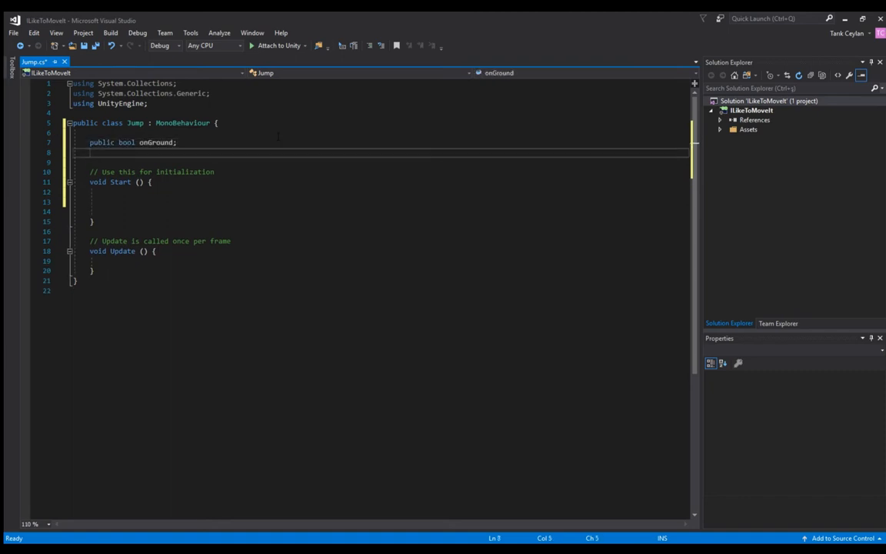
{"action": "type", "text": "private"}
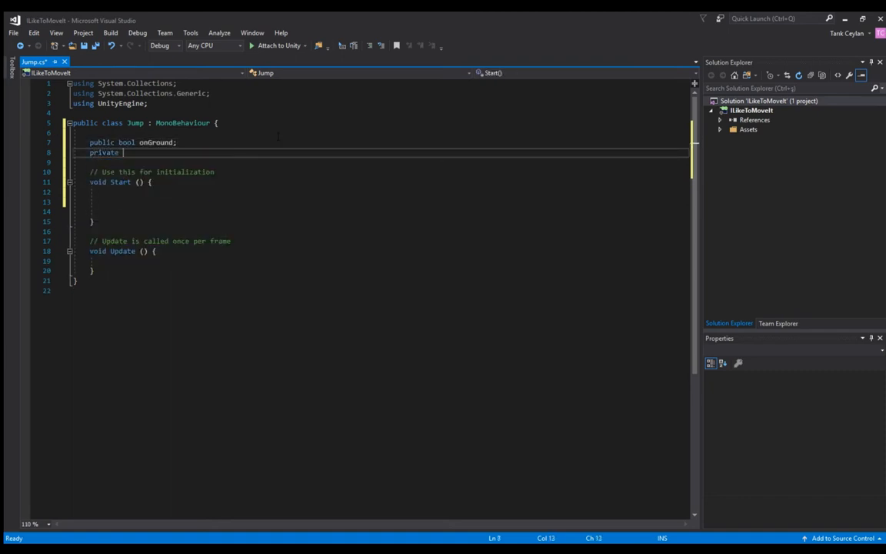
{"action": "type", "text": "Rigidbody r"}
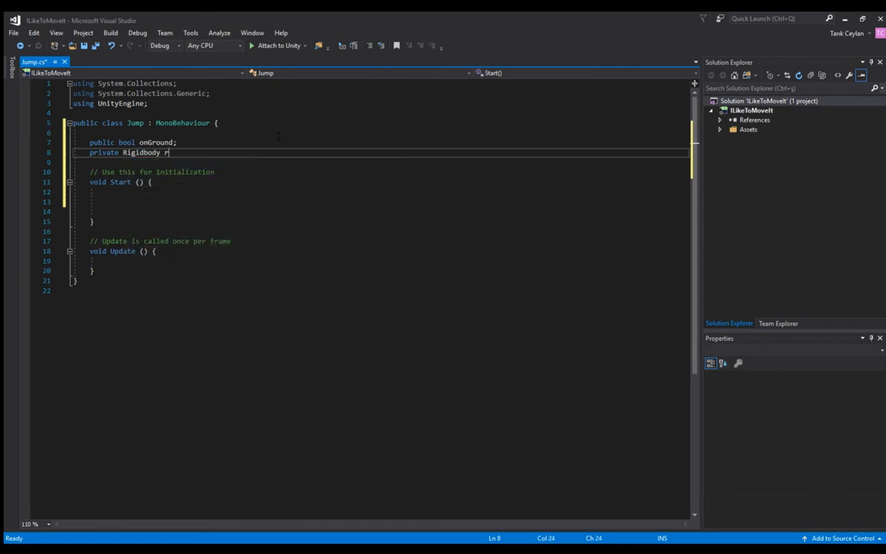
{"action": "type", "text": "b;"}
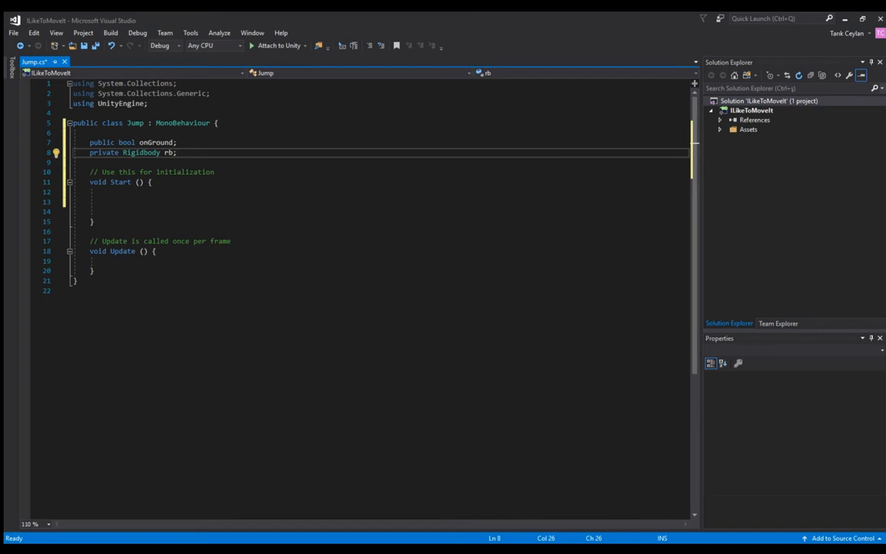
- In Start, set onGround = true and rb = GetComponent<Rigidbody>()
{"action": "double_click", "coordinate": [103, 153]}
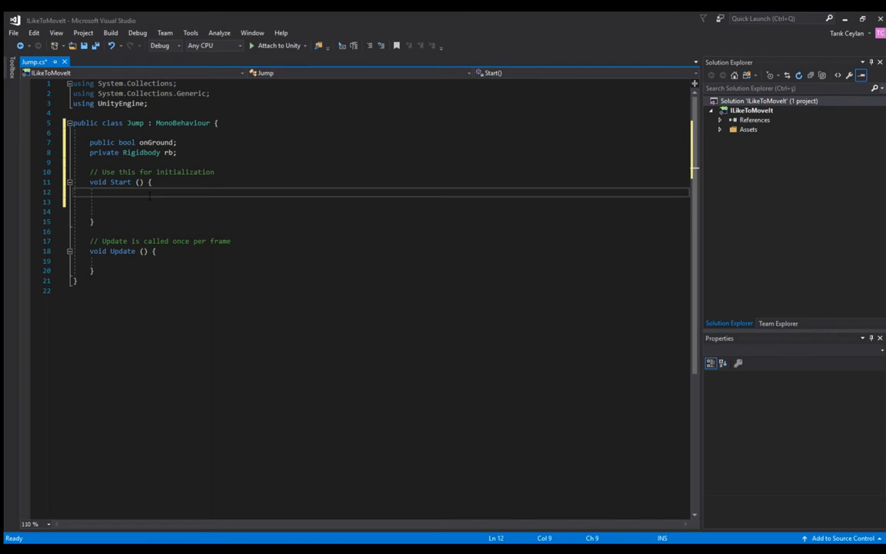
{"action": "key", "text": "Down"}
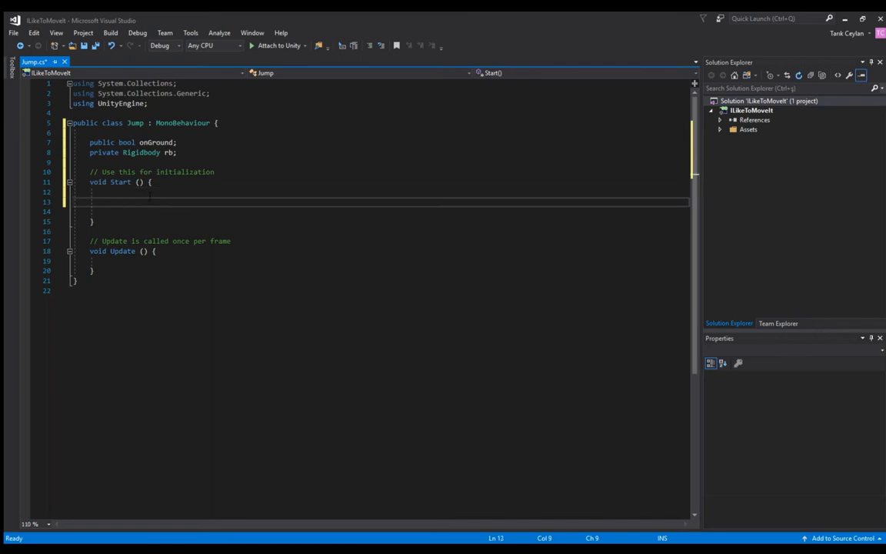
{"action": "type", "text": "onGround ="}
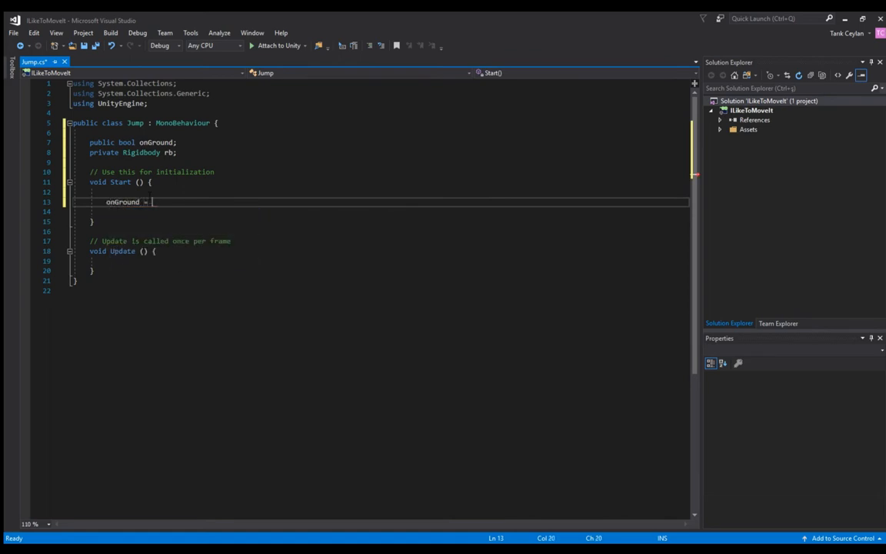
{"action": "type", "text": "true;"}
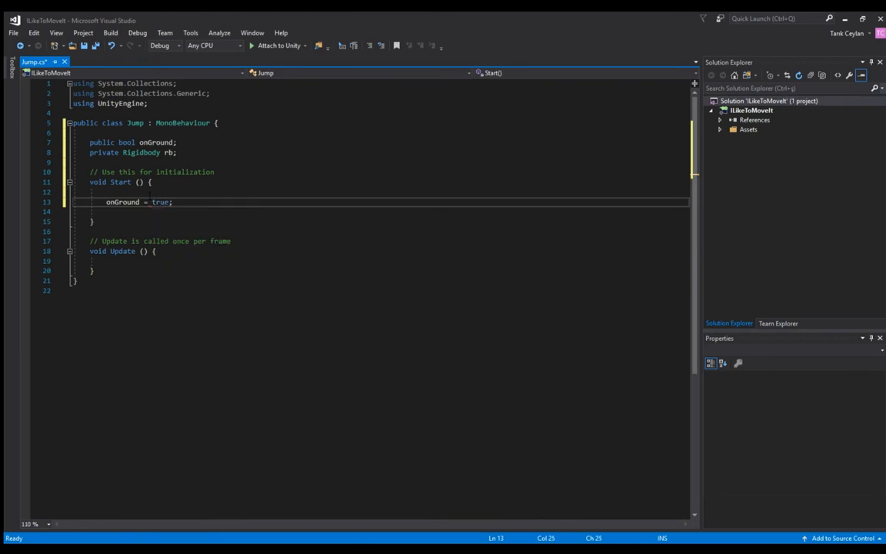
{"action": "type", "text": "rb=GetComponent<>"}
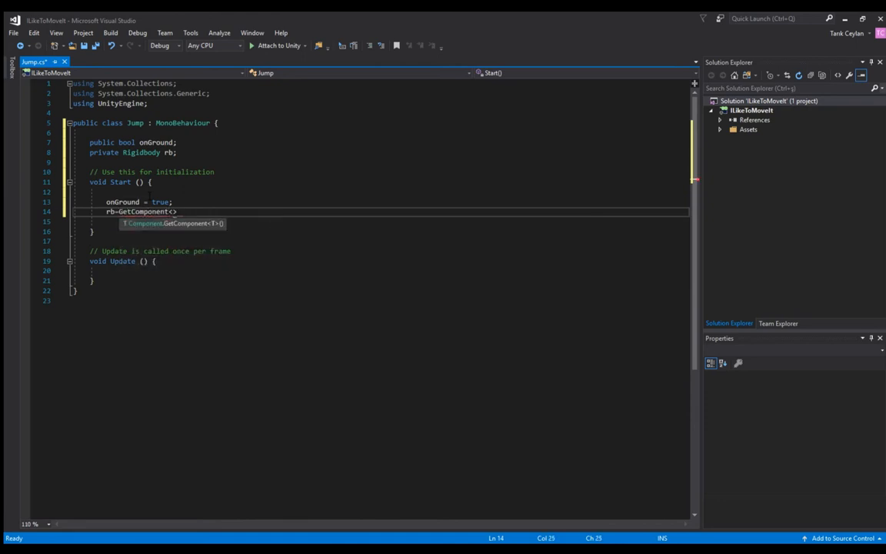
{"action": "type", "text": "Rigidbody"}
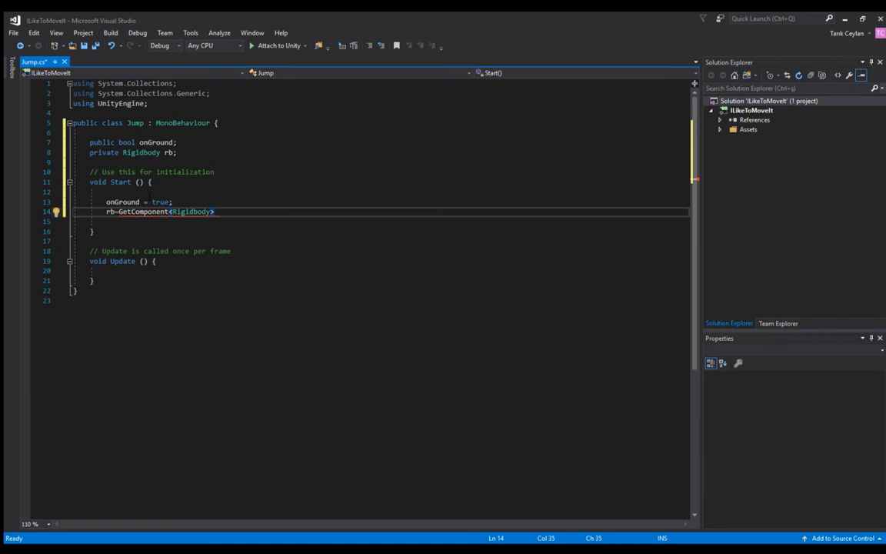
{"action": "type", "text": "();"}
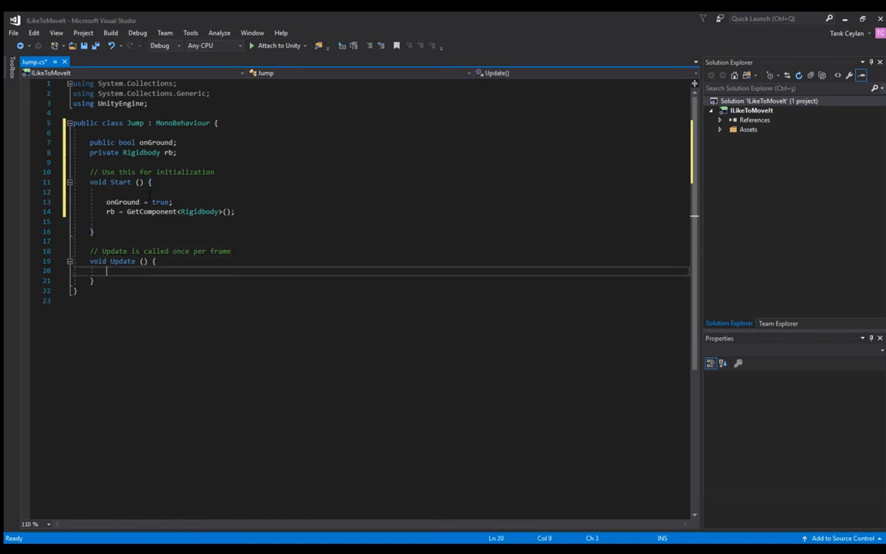
- In Update, nest if(Input.GetButtonDown("Jump")) inside if(onGround) with an empty block
{"action": "key", "text": "enter"}
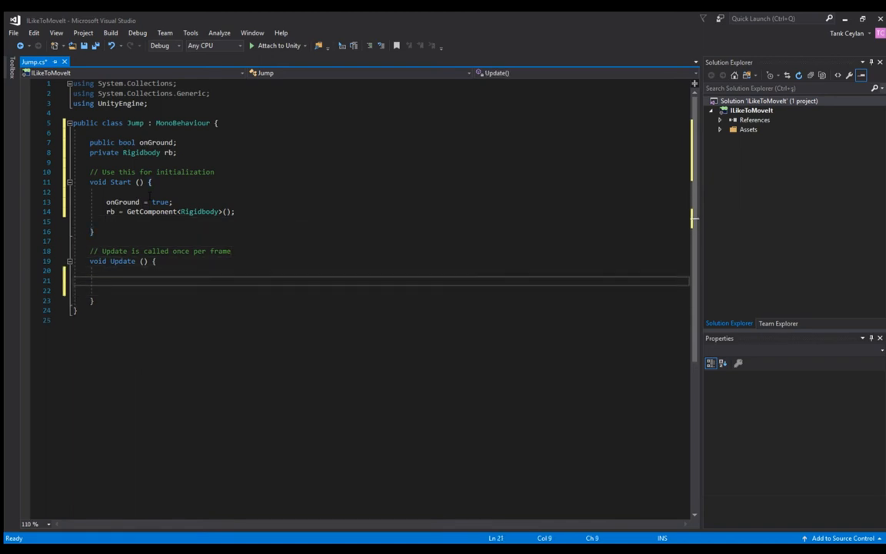
{"action": "type", "text": "if(O"}
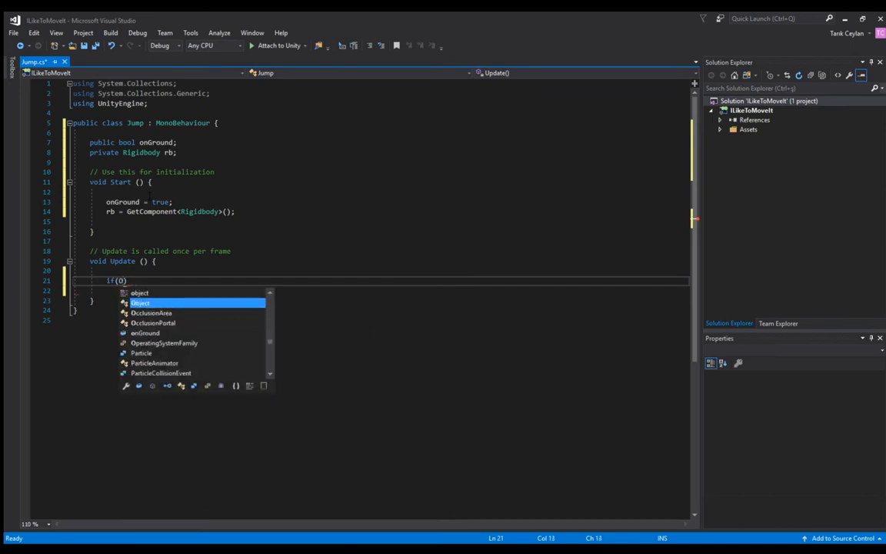
{"action": "type", "text": "onGround"}
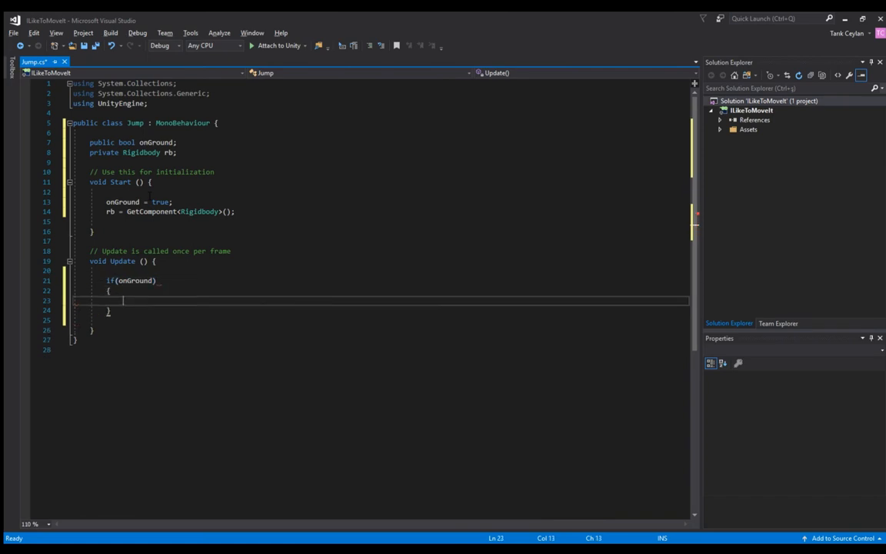
{"action": "type", "text": "if("}
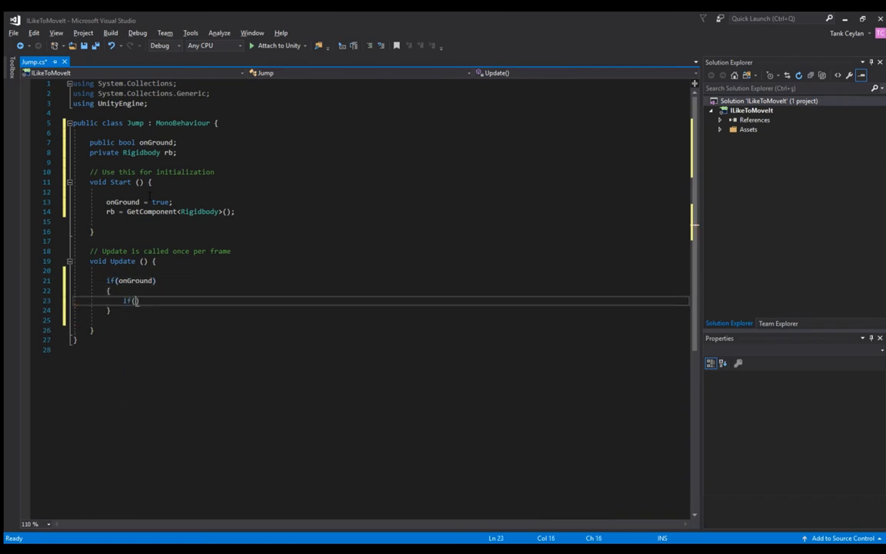
{"action": "type", "text": "Input.GetBu"}
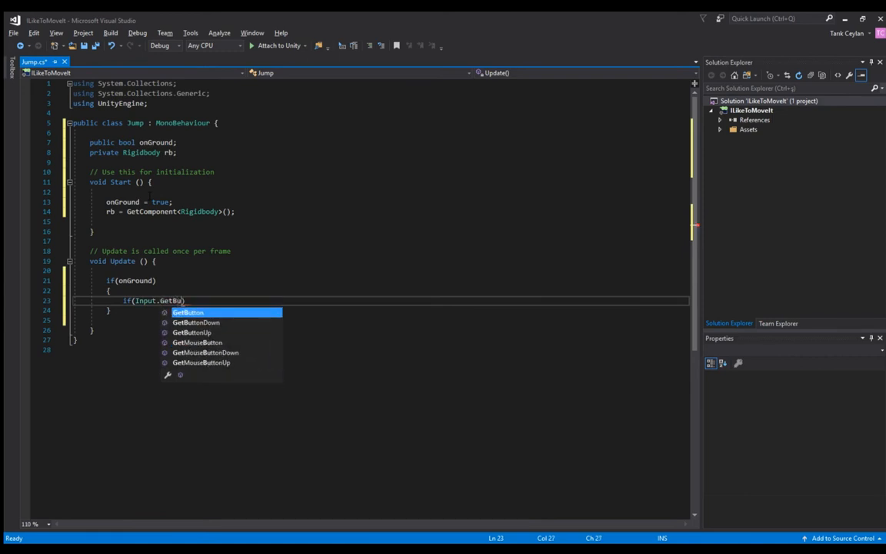
{"action": "type", "text": "ttonDown"}
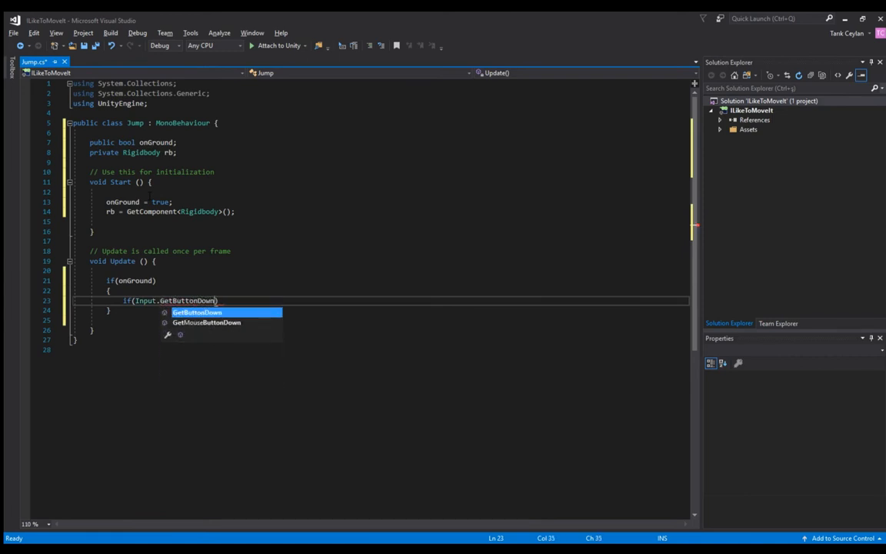
{"action": "type", "text": "\"Jump\""}
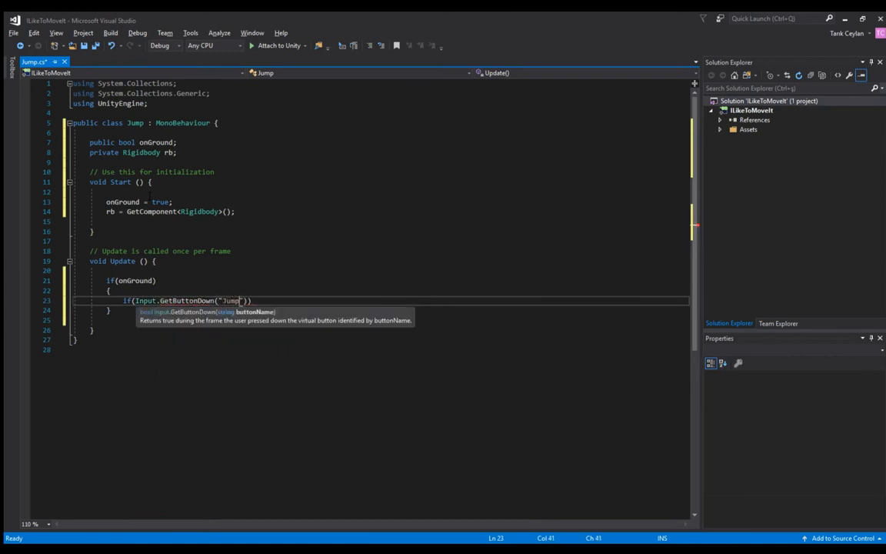
{"action": "type", "text": "))"}
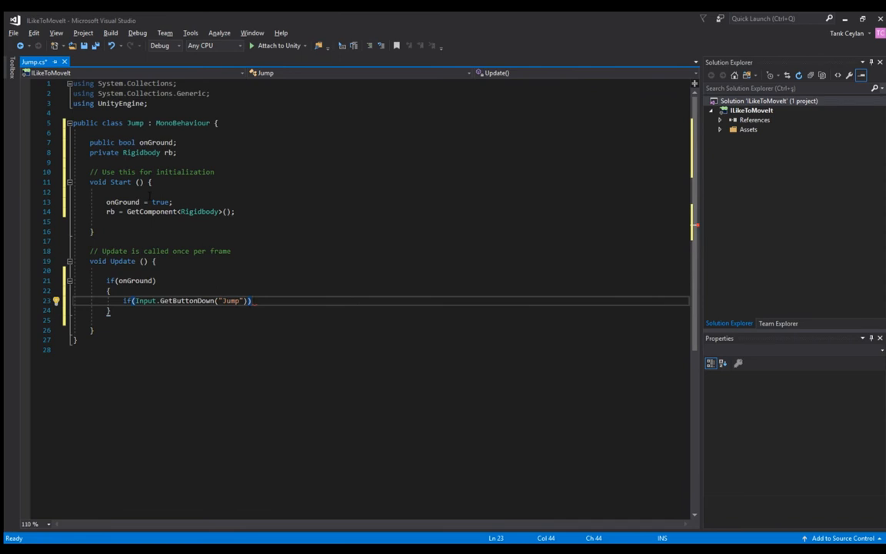
{"action": "key", "text": "enter"}
{"action": "type", "text": "{"}
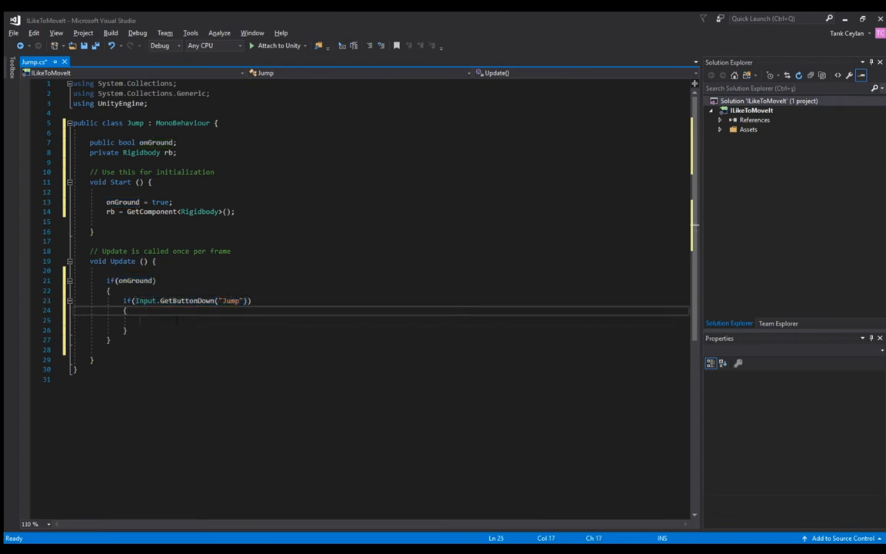
- In the jump block, set rb.velocity = new Vector3(0f, 5f, 0f) and onGround = false
{"action": "type", "text": "rb.velocity = new Vector3("}
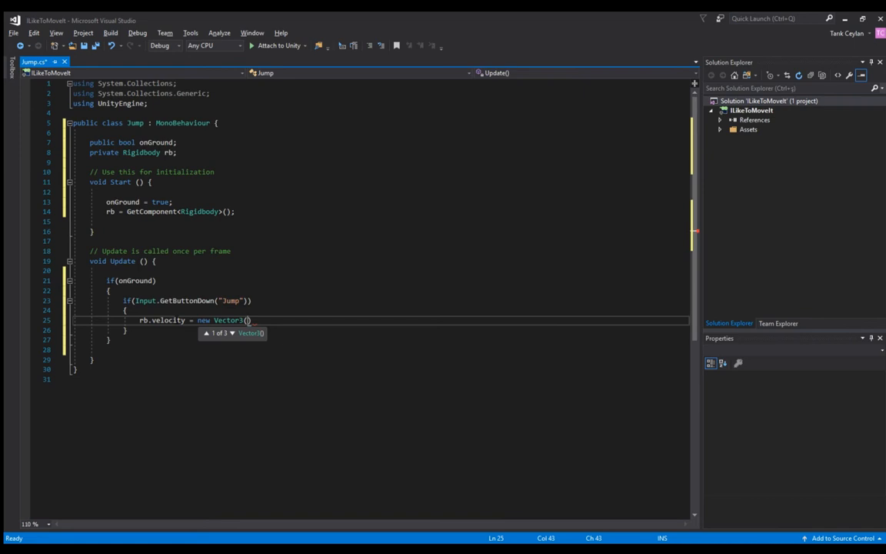
{"action": "type", "text": "0f,"}
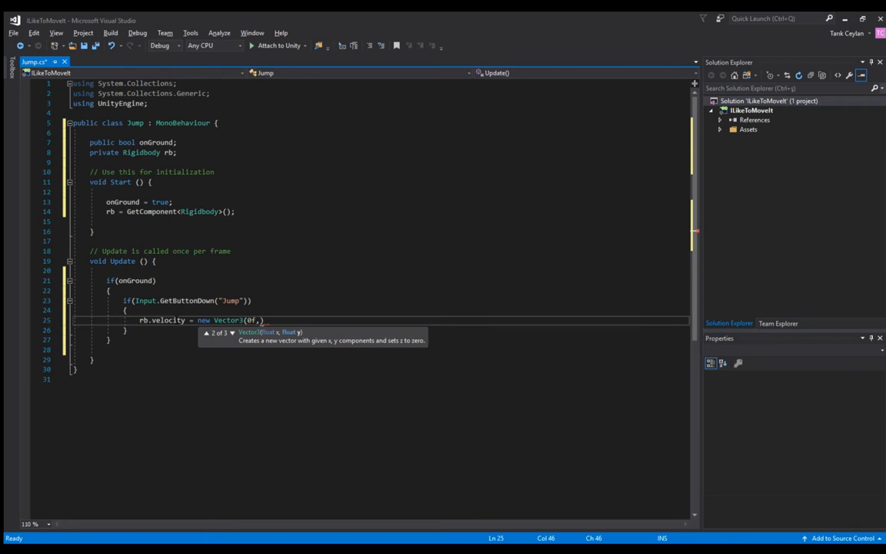
{"action": "type", "text": "5"}
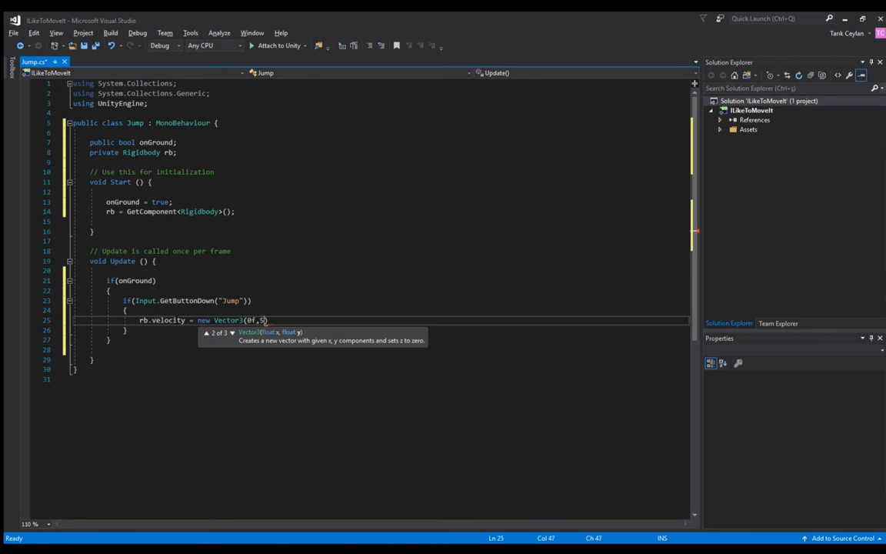
{"action": "type", "text": "f"}
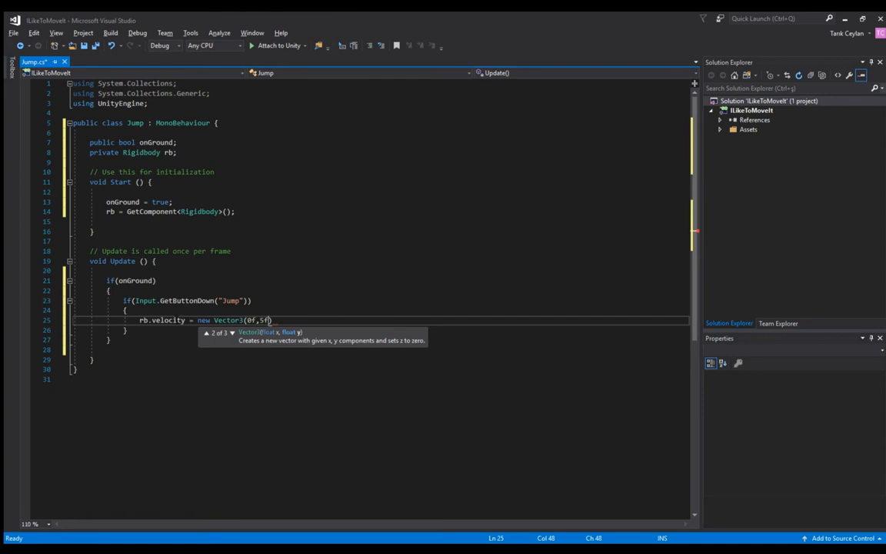
{"action": "type", "text": ","}
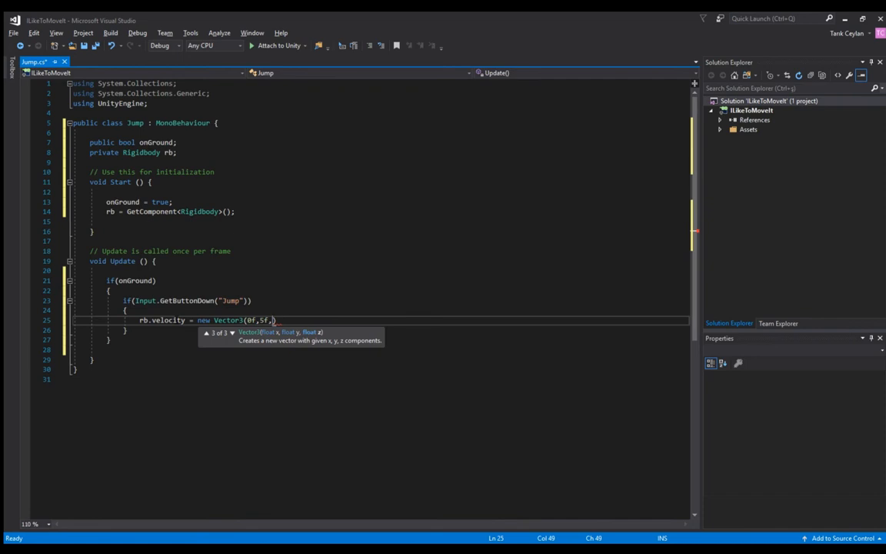
{"action": "type", "text": "0f)"}
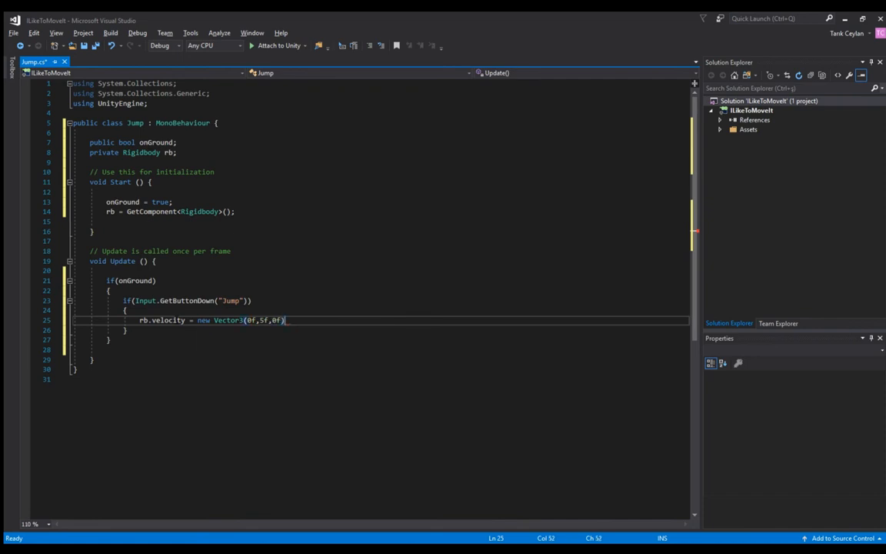
{"action": "key", "text": "enter"}
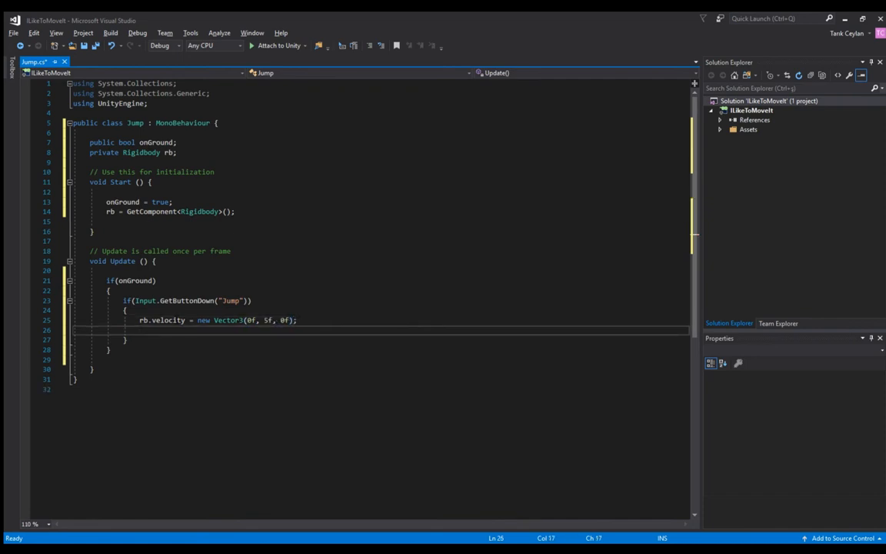
{"action": "type", "text": "onG"}
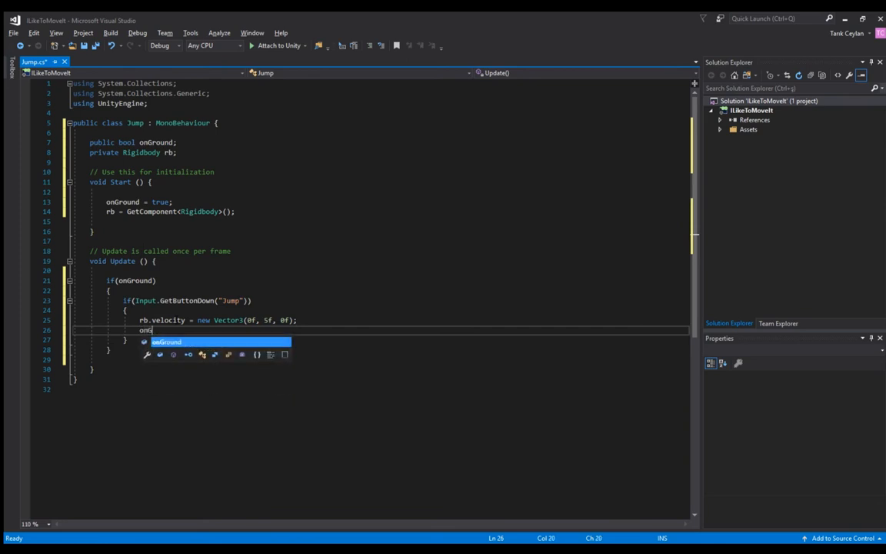
{"action": "type", "text": "= false;"}
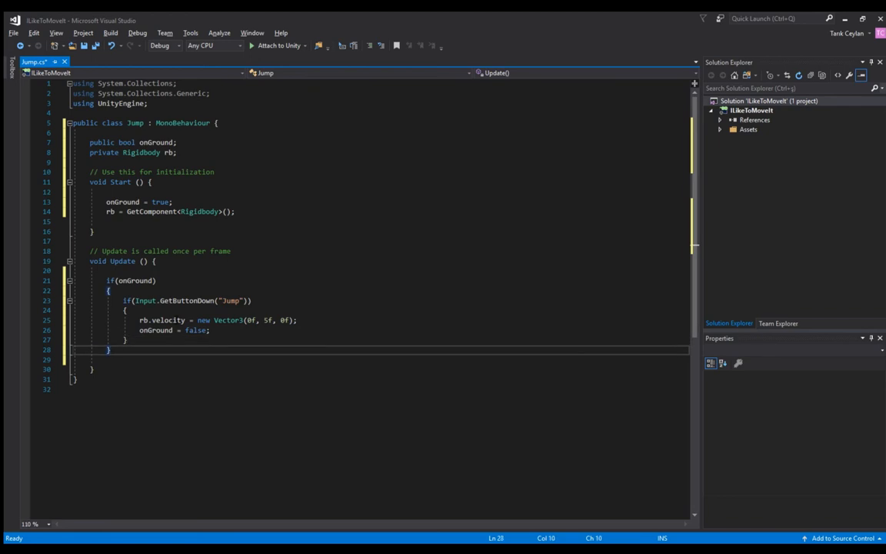
{"action": "left_click", "coordinate": [92, 369]}
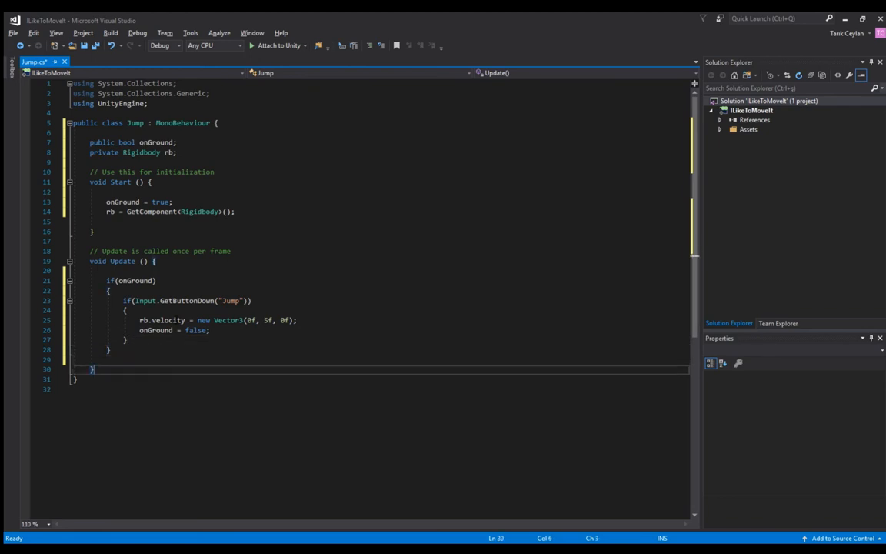
- Add void OnCollisionEnter(Collision any) containing any.gameObject.CompareTag("Ground")
{"action": "key", "text": "enter"}
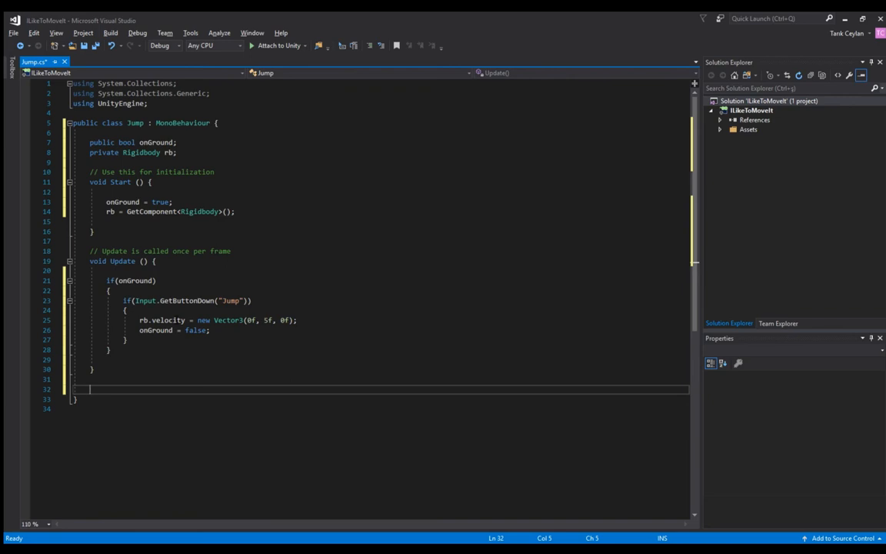
{"action": "type", "text": "void }"}
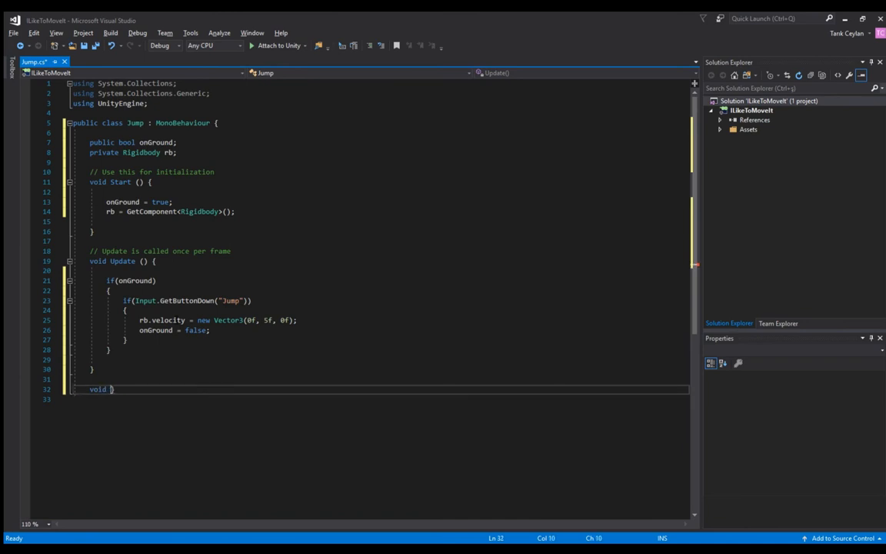
{"action": "type", "text": "OnCollisionEnter("}
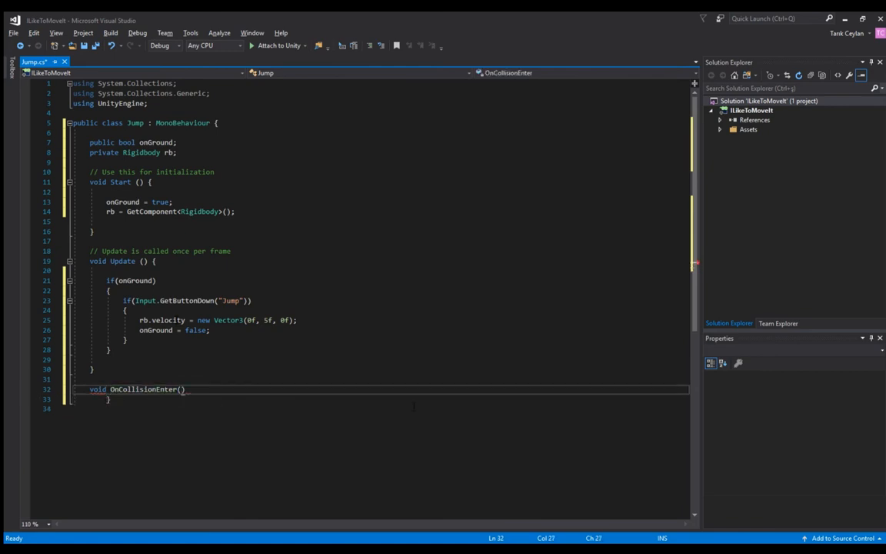
{"action": "type", "text": "coll"}
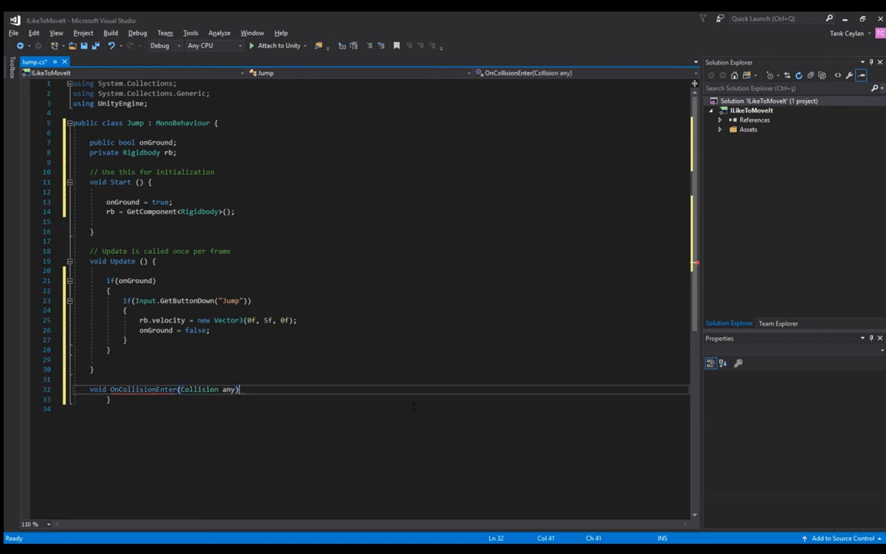
{"action": "key", "text": "enter"}
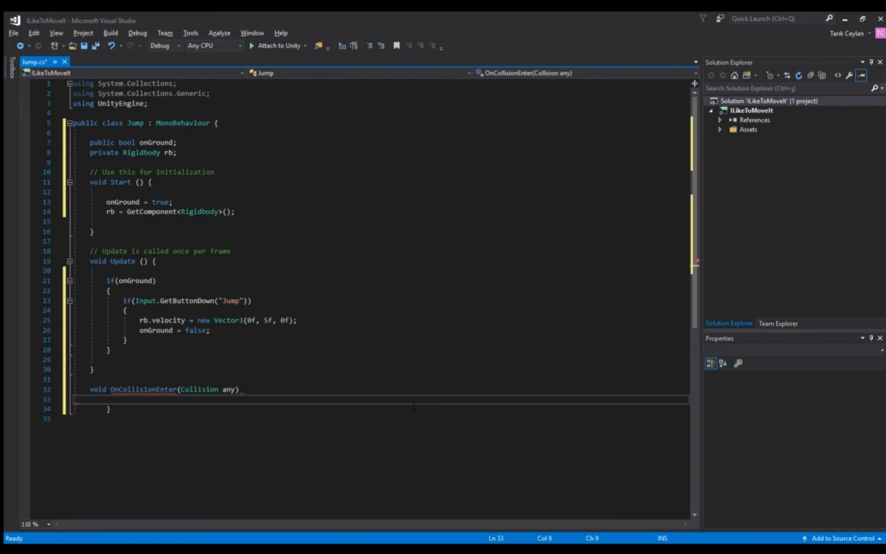
{"action": "type", "text": "any.gemeObjec"}
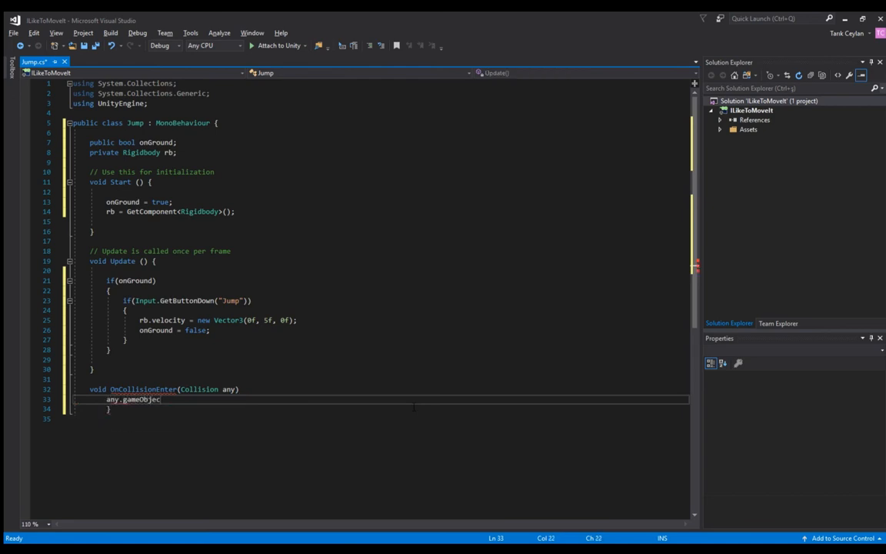
{"action": "type", "text": ".CompareTag("}
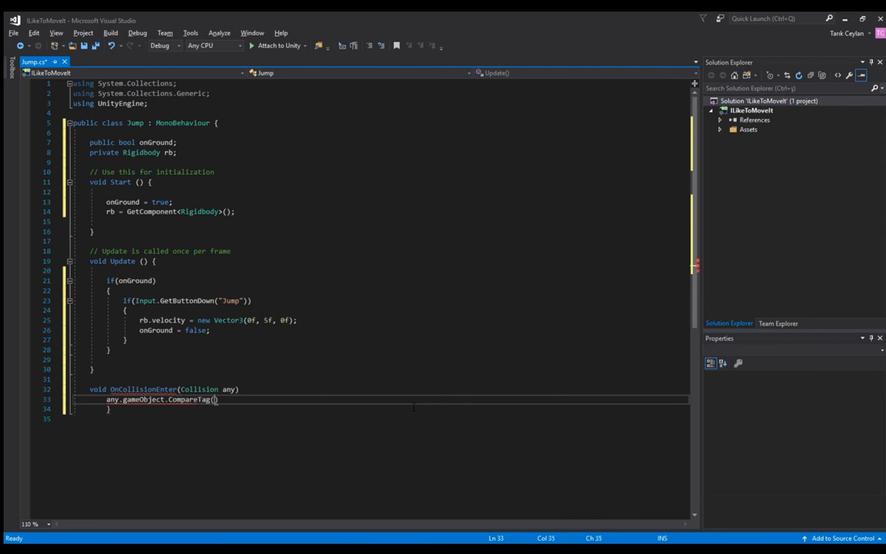
{"action": "type", "text": "Ground\""}
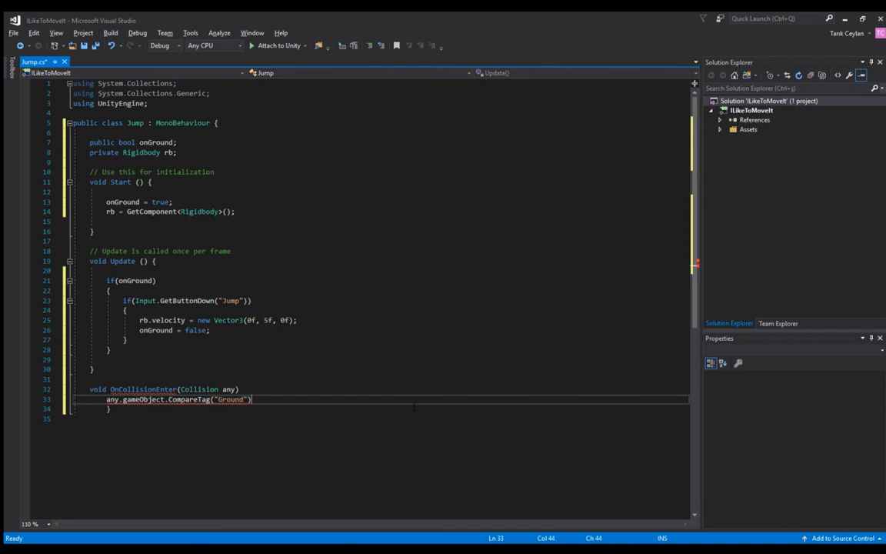
{"action": "double_click", "coordinate": [230, 399]}
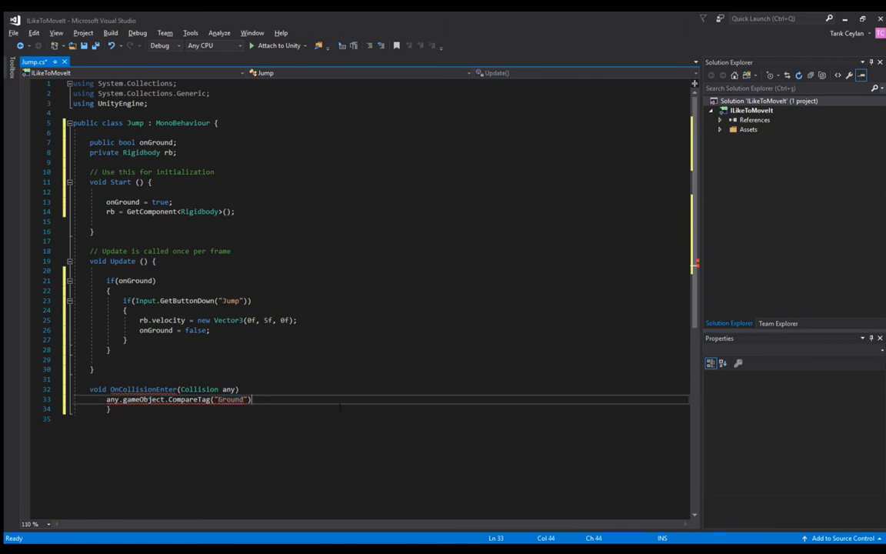
{"action": "key", "text": "enter"}
{"action": "type", "text": "{"}
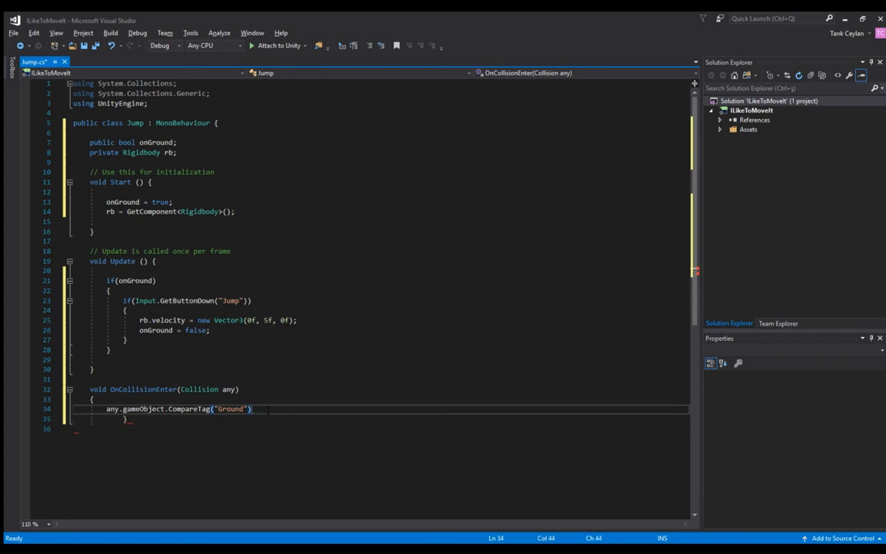
- End the CompareTag line, remove the stray line, and add onGround = true; in OnCollisionEnter
{"action": "type", "text": ";"}
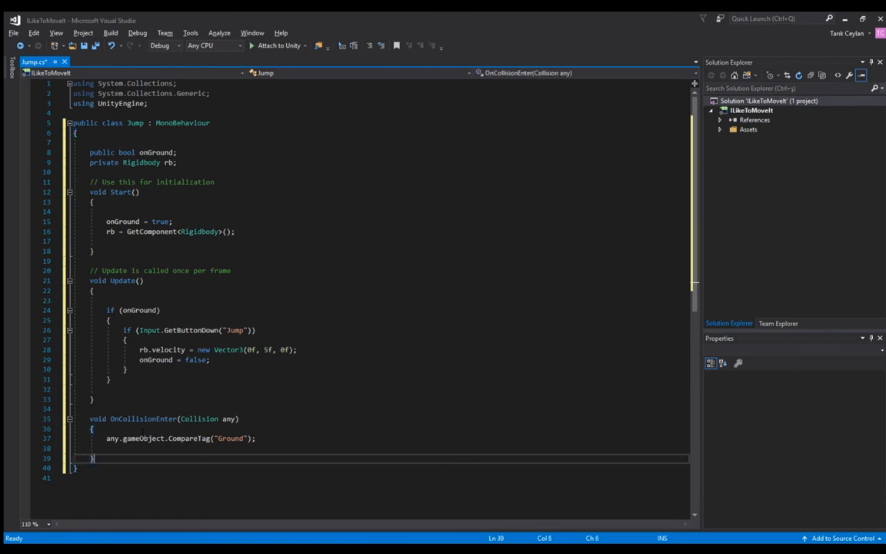
{"action": "type", "text": "onGround = true;"}
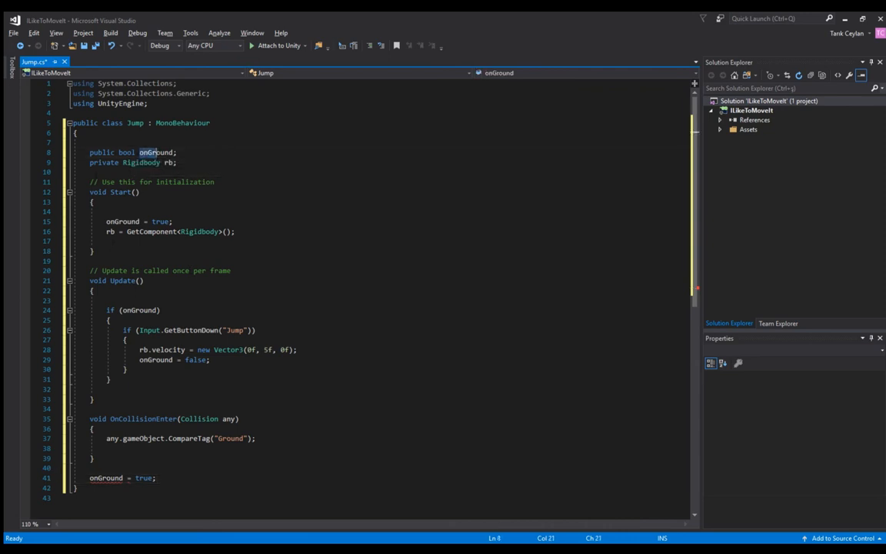
{"action": "double_click", "coordinate": [154, 152]}
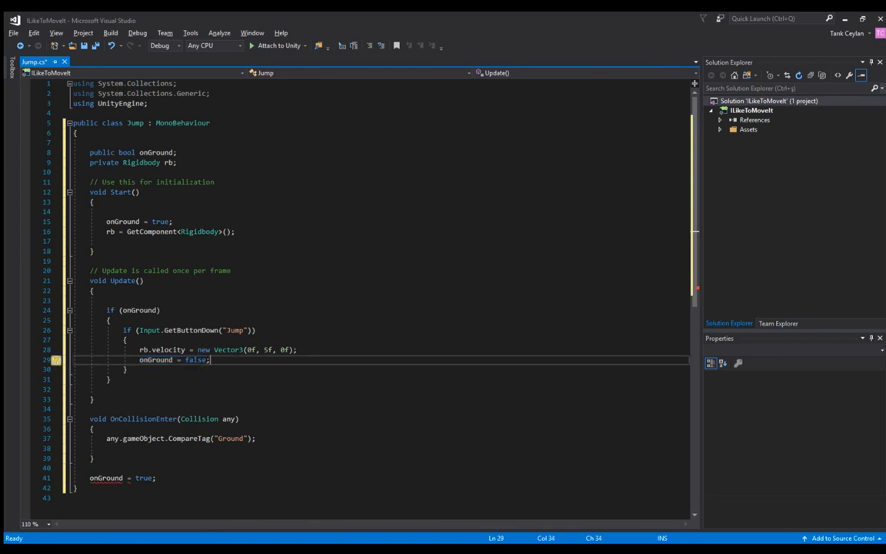
{"action": "double_click", "coordinate": [142, 419]}
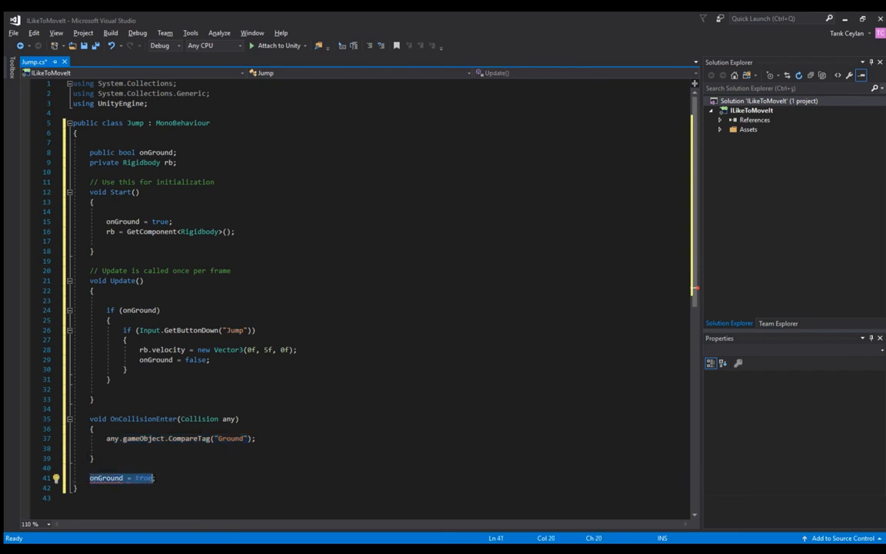
{"action": "left_click", "coordinate": [56, 478]}
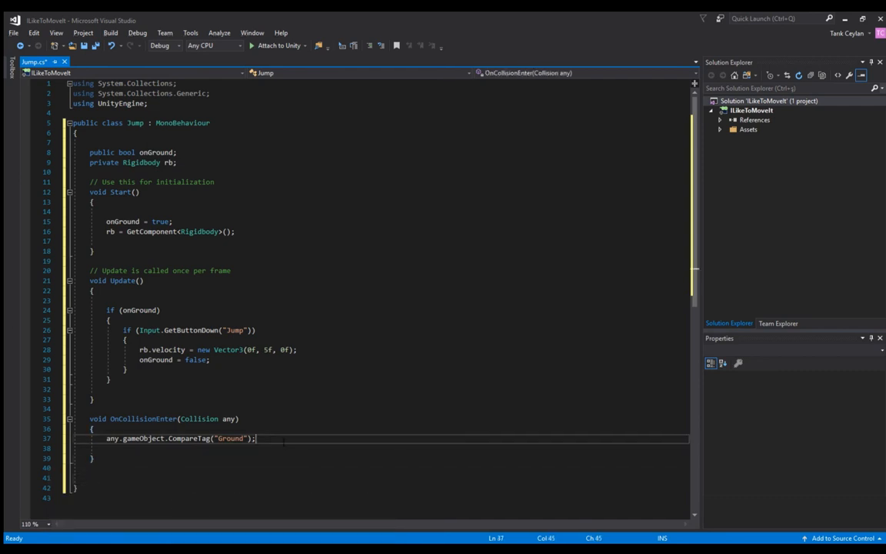
{"action": "type", "text": "onGround = true;"}
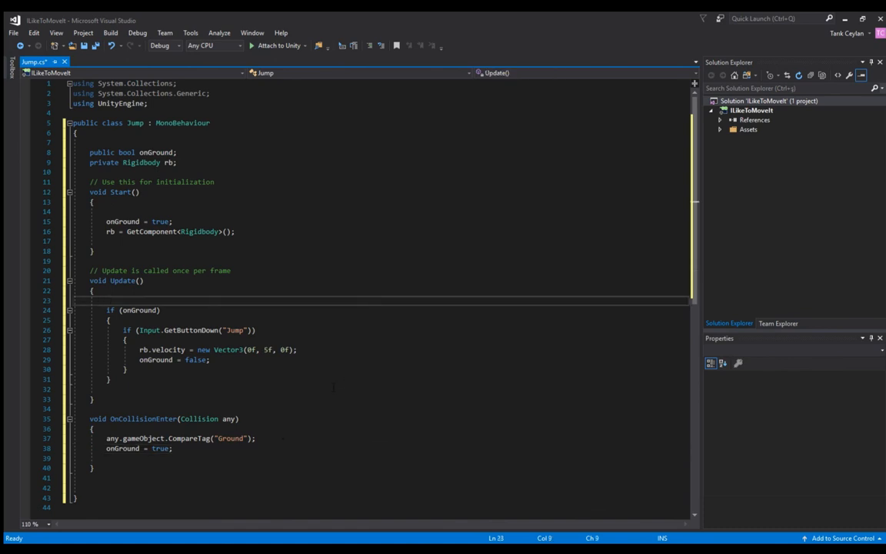
- Save the Jump script with the onGround ground-collision code and select Player in Unity
{"action": "key", "text": "ctrl+s"}
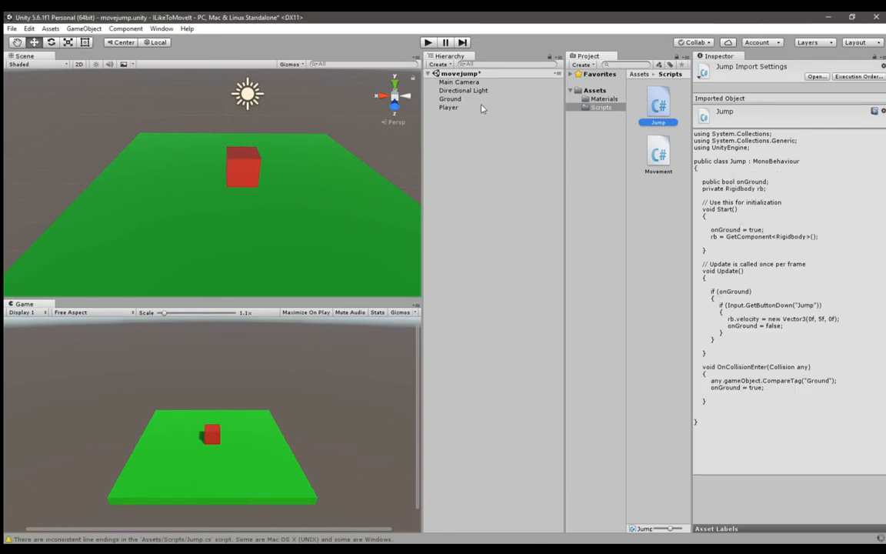
{"action": "left_click", "coordinate": [448, 106]}
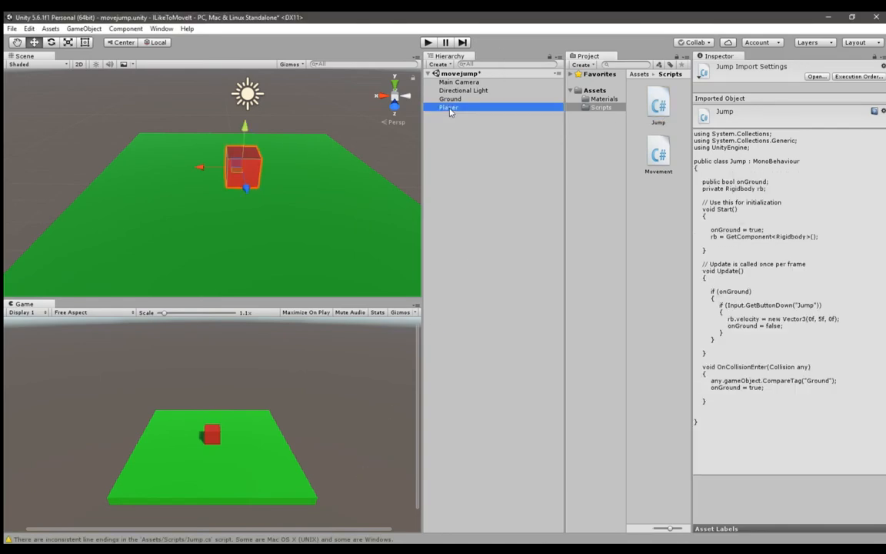
{"action": "left_click", "coordinate": [448, 107]}
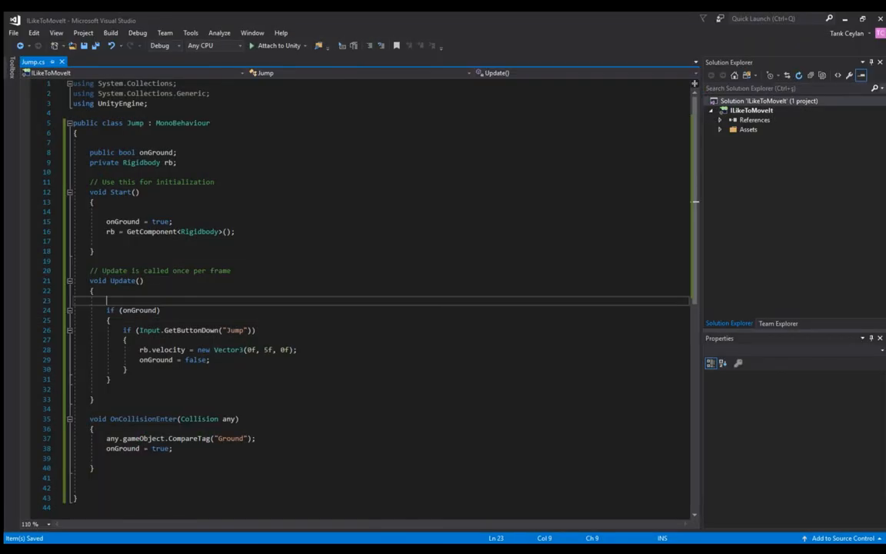
- Change the jump velocity's upward value in the Vector3 line from 5f to 10f
{"action": "left_click", "coordinate": [262, 349]}
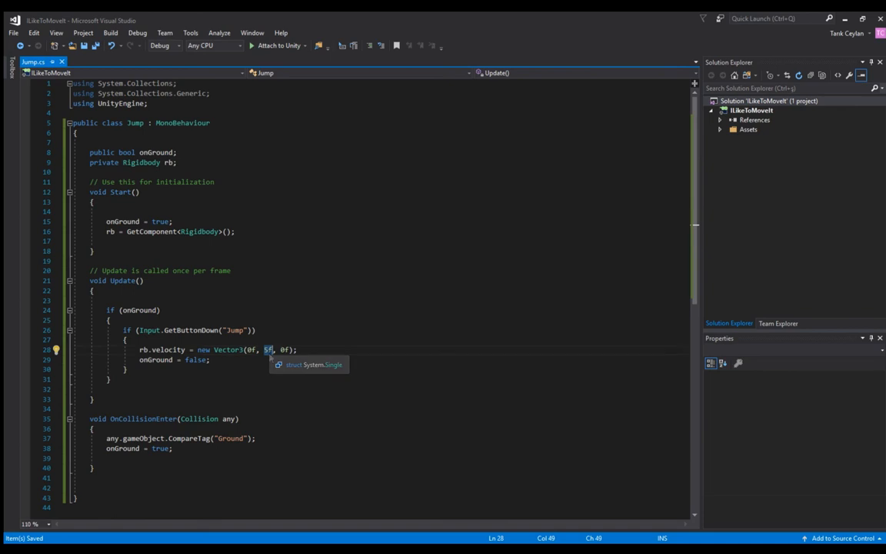
{"action": "type", "text": "10"}
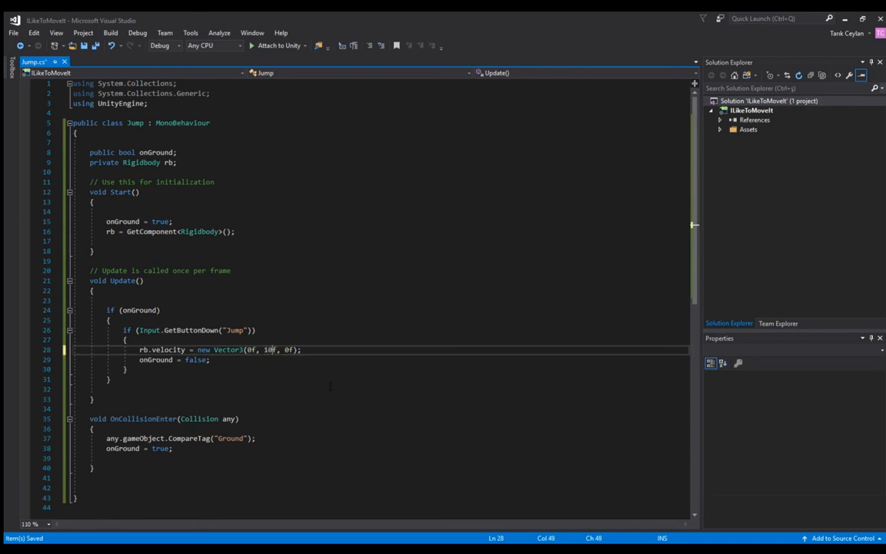